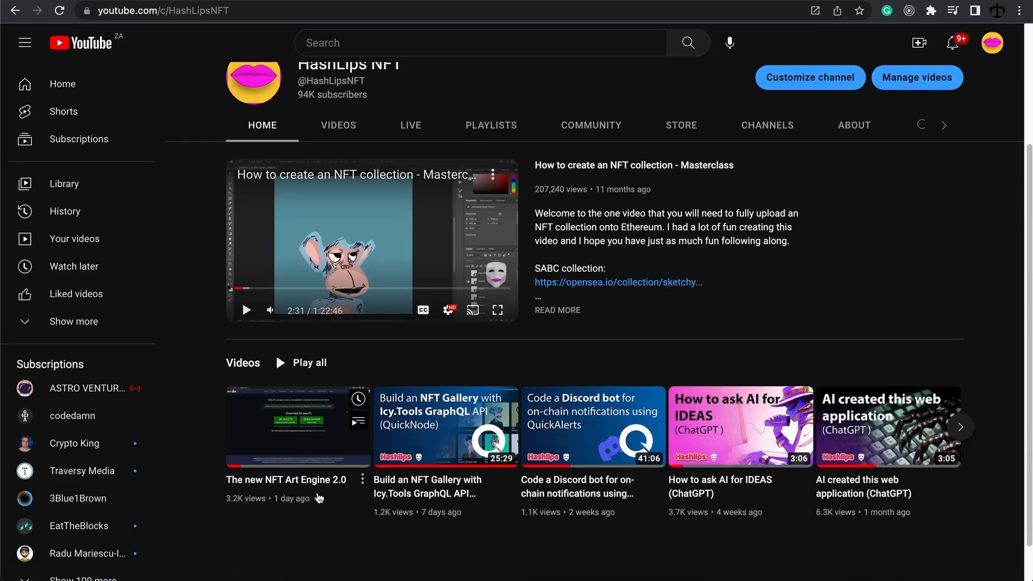
mouse_move(298, 426)
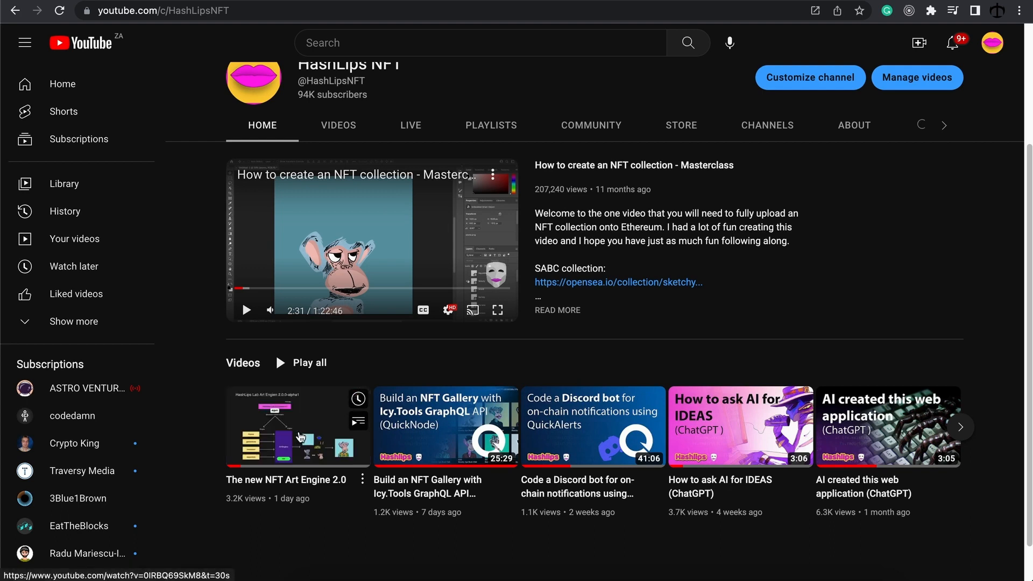
mouse_move(298, 426)
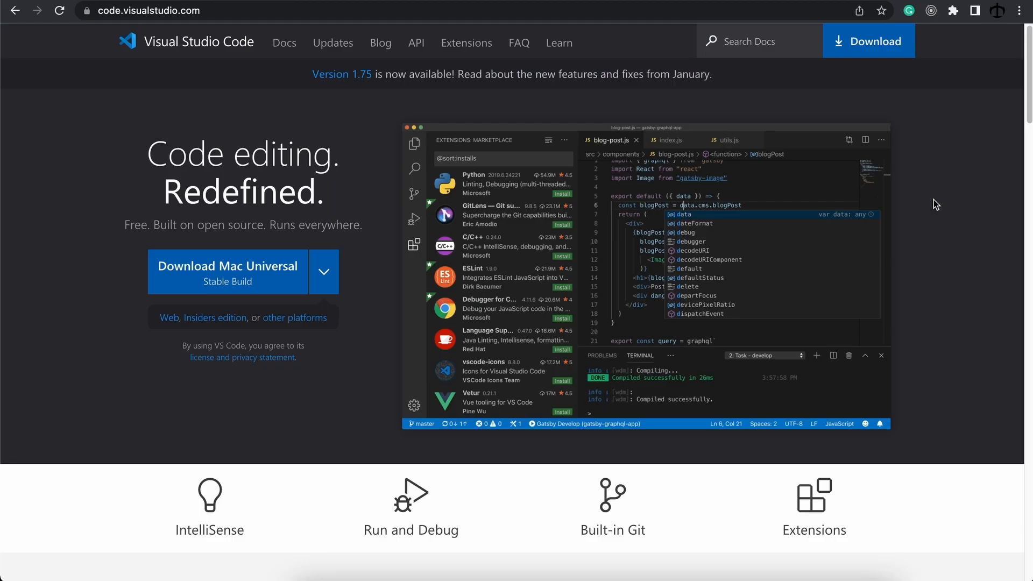
mouse_move(934, 199)
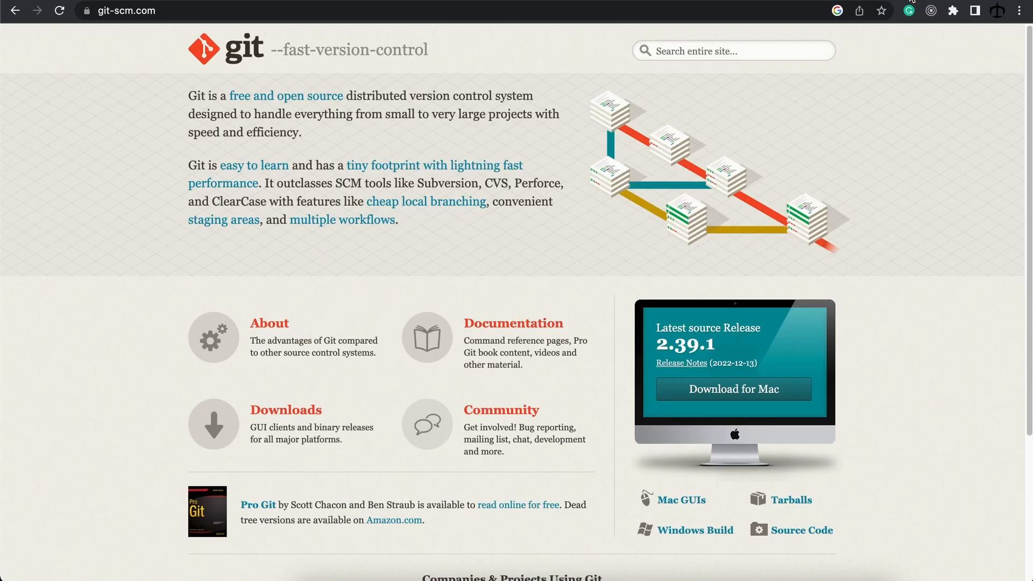
mouse_move(868, 181)
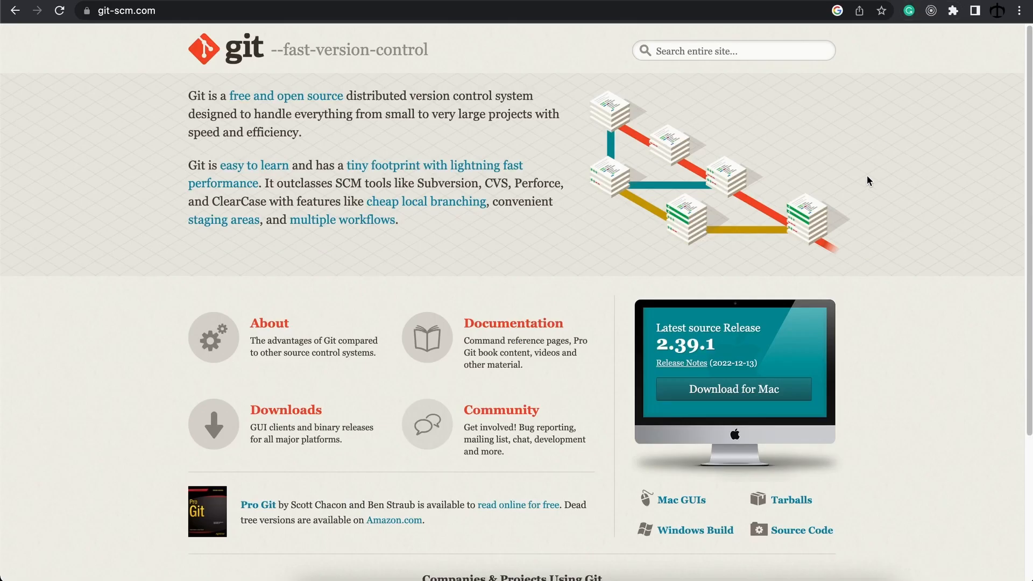
mouse_move(863, 181)
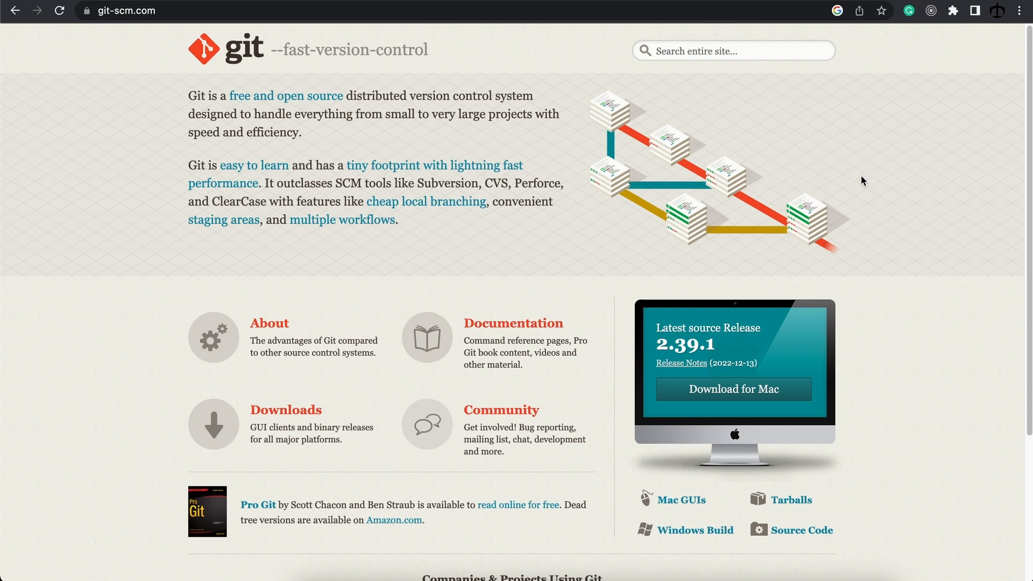
- Enter github.com/hashlips-lab/art-engine-template in Chrome's address bar
type("github.com/hashlips-lab/art-engine-template")
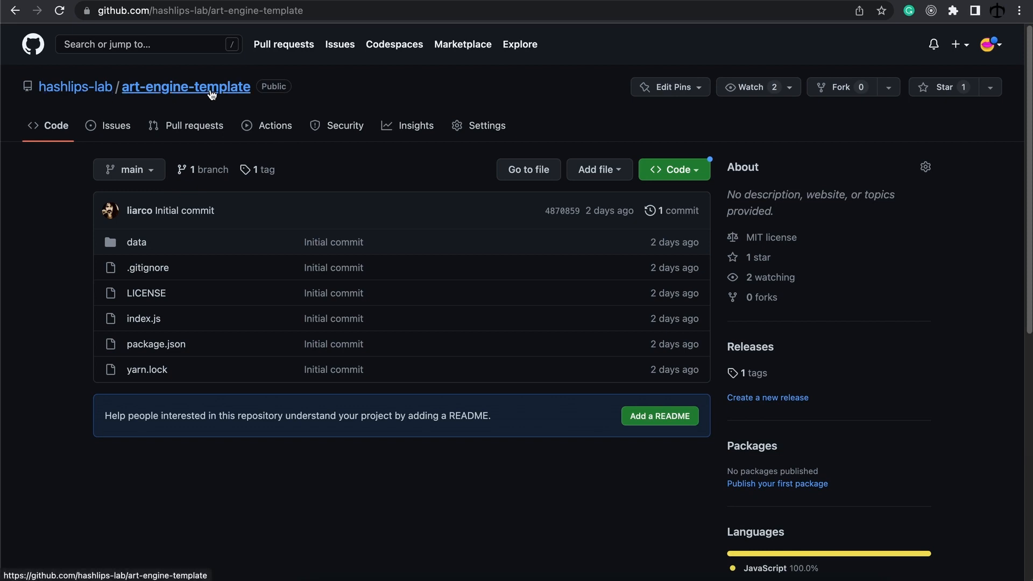
- Open the art-engine-template repository page and its tags list showing YT-1
left_click(197, 10)
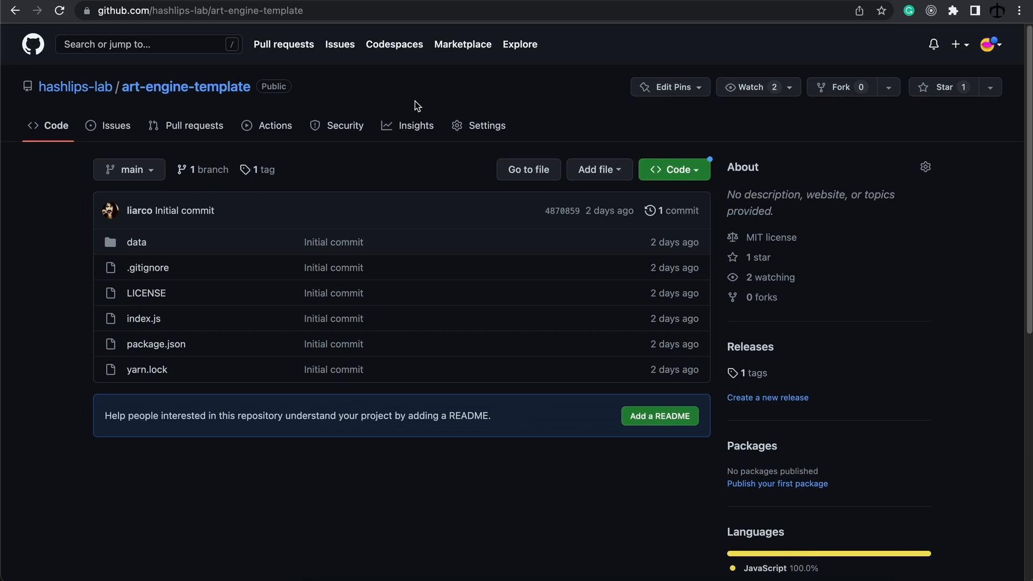
mouse_move(793, 351)
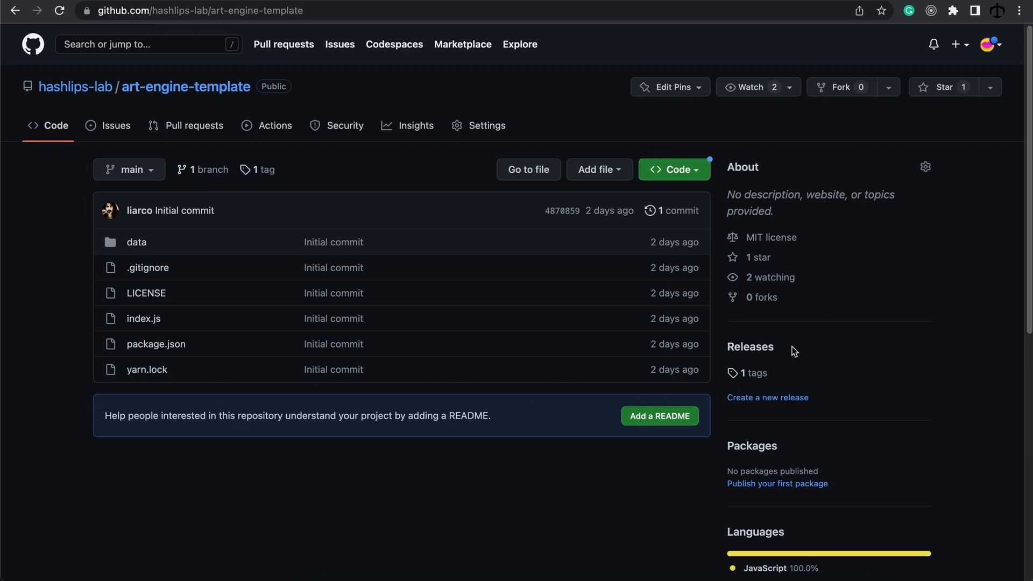
mouse_move(752, 373)
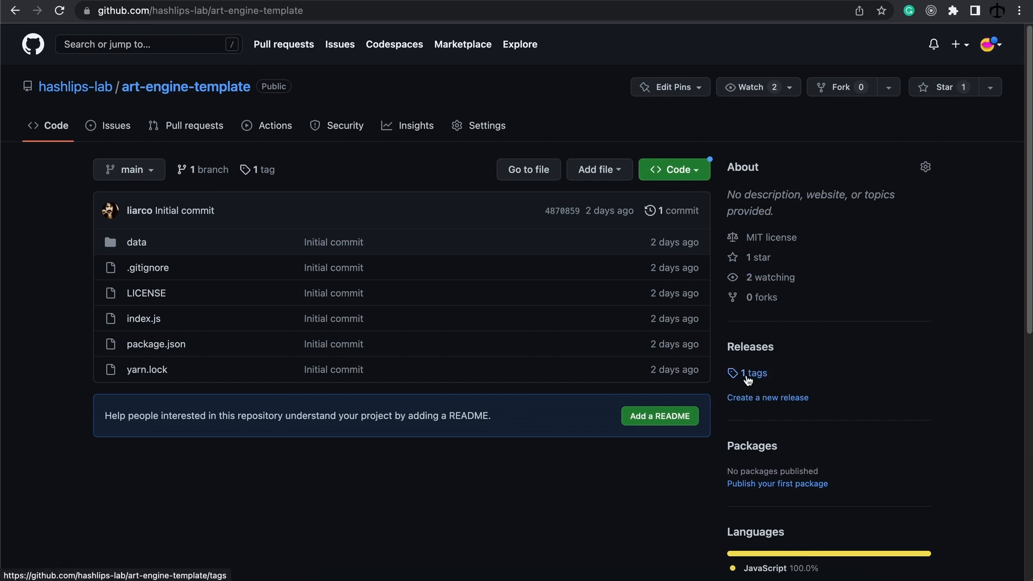
left_click(753, 374)
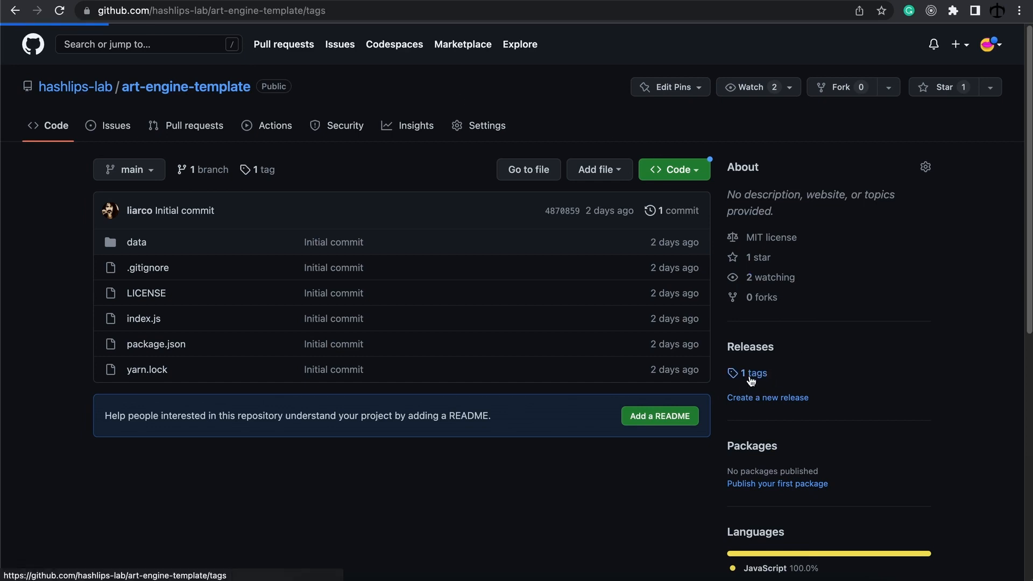
left_click(752, 374)
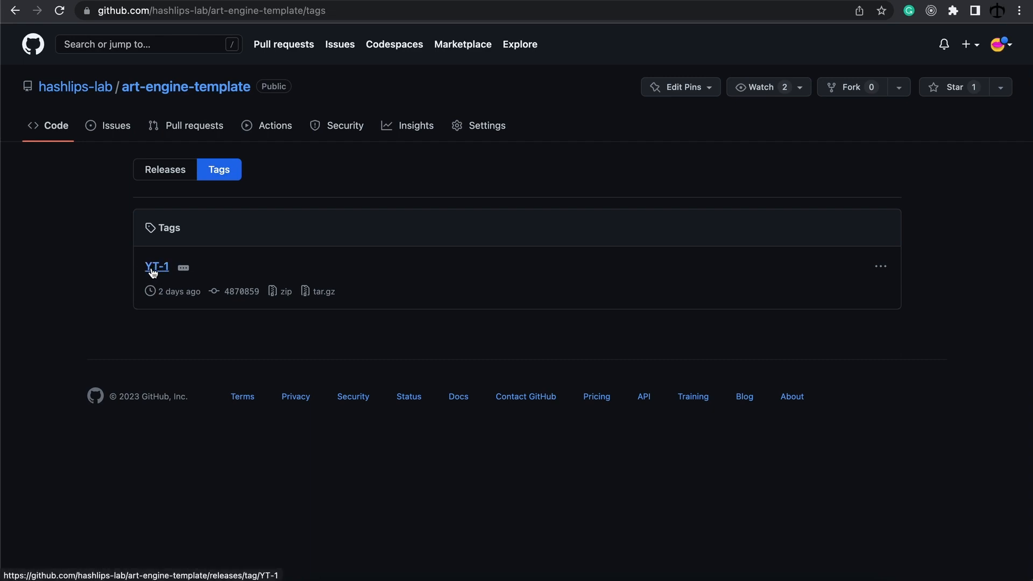
mouse_move(138, 273)
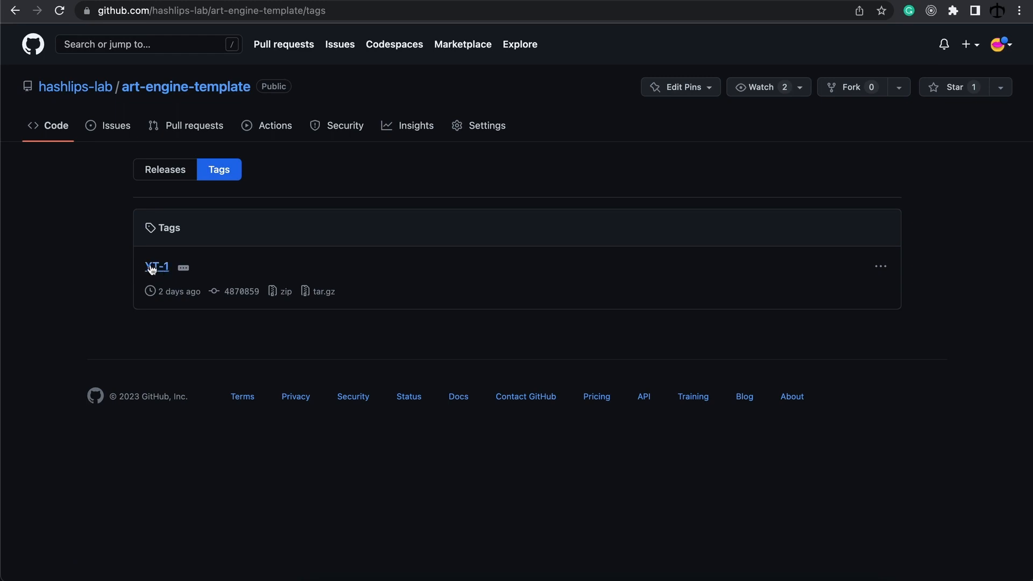
mouse_move(132, 271)
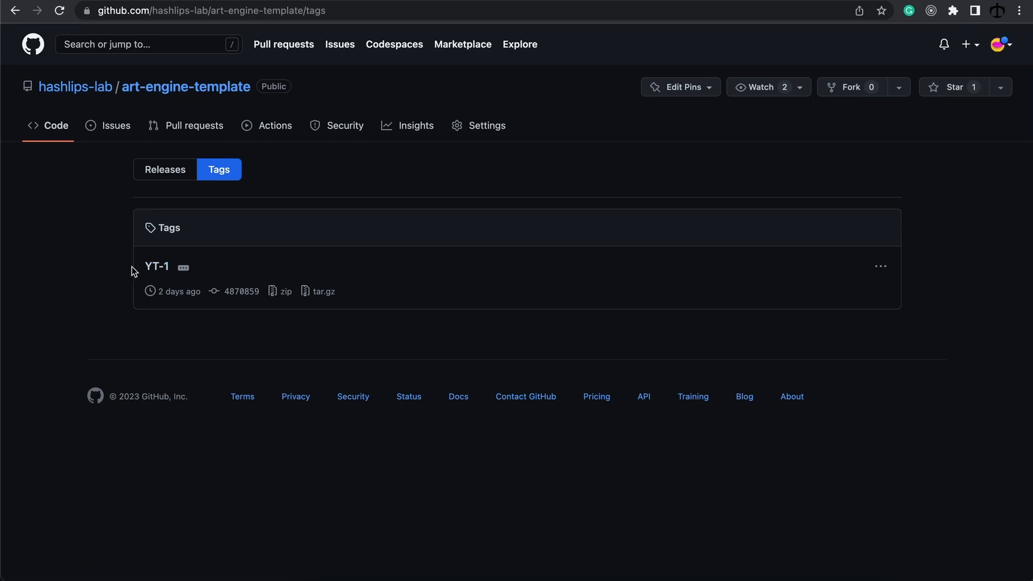
- Go back to the repository, view the Code dropdown's clone options, then return to the main page
left_click(15, 11)
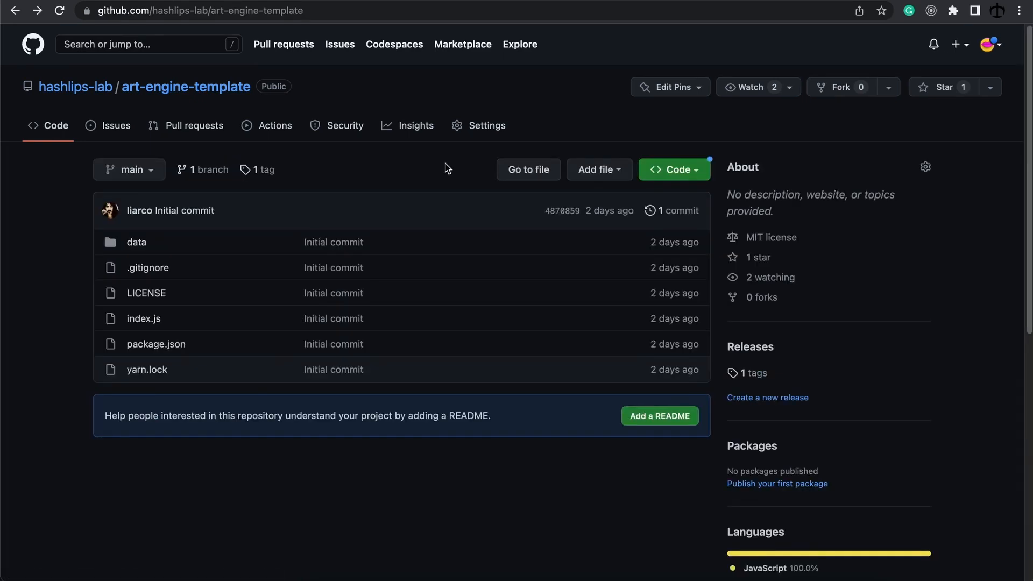
mouse_move(673, 174)
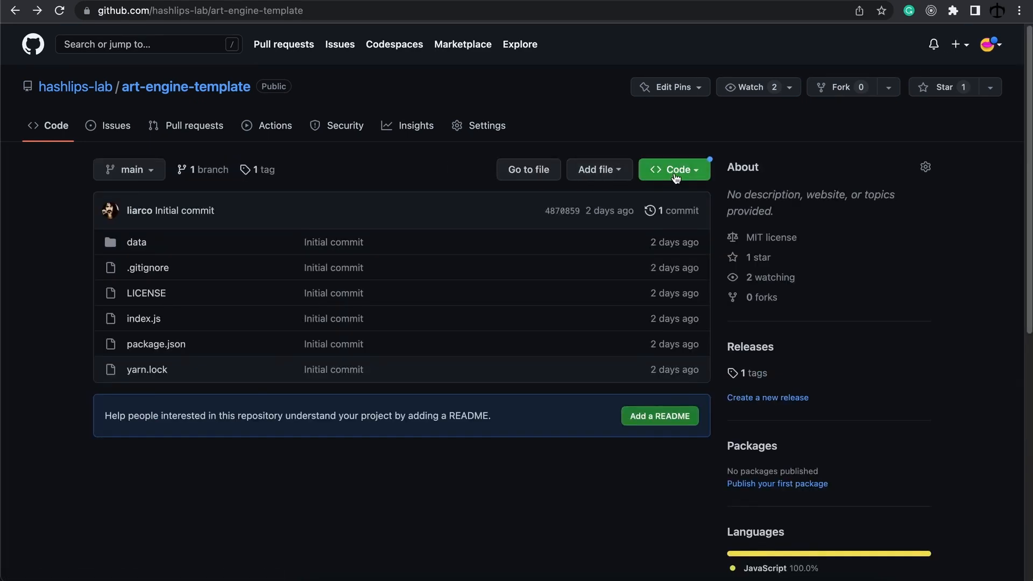
left_click(673, 169)
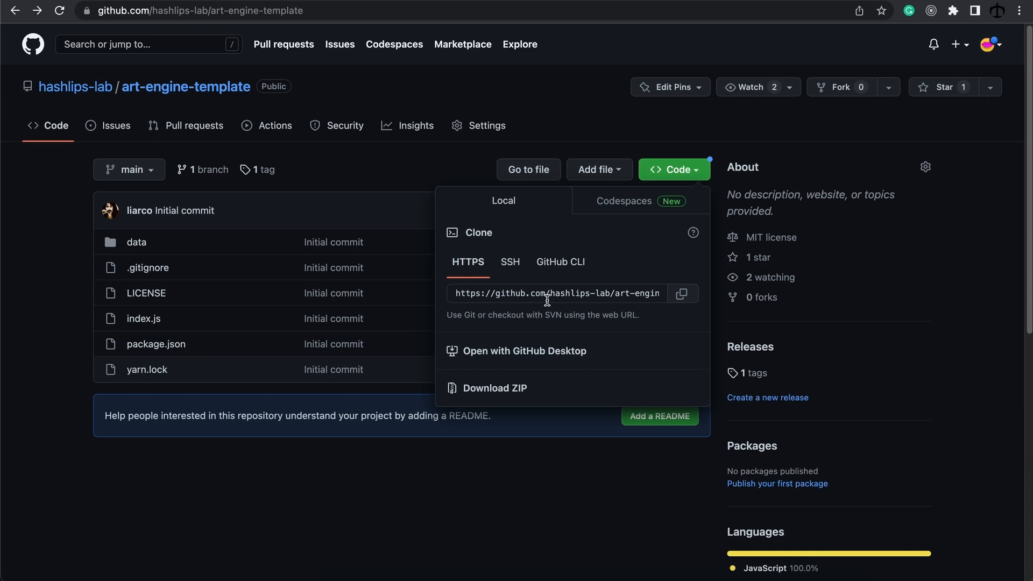
mouse_move(499, 398)
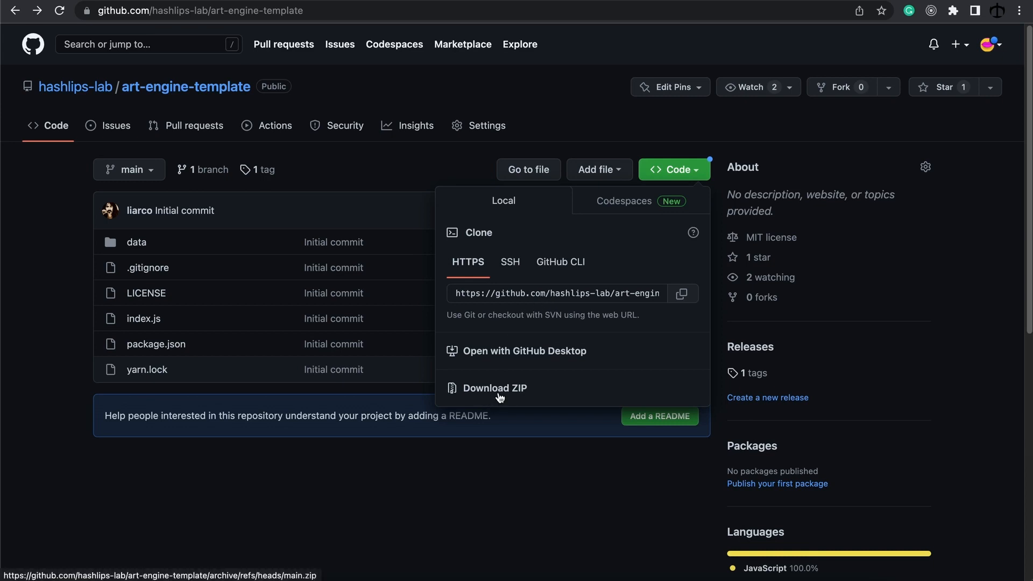
left_click(537, 147)
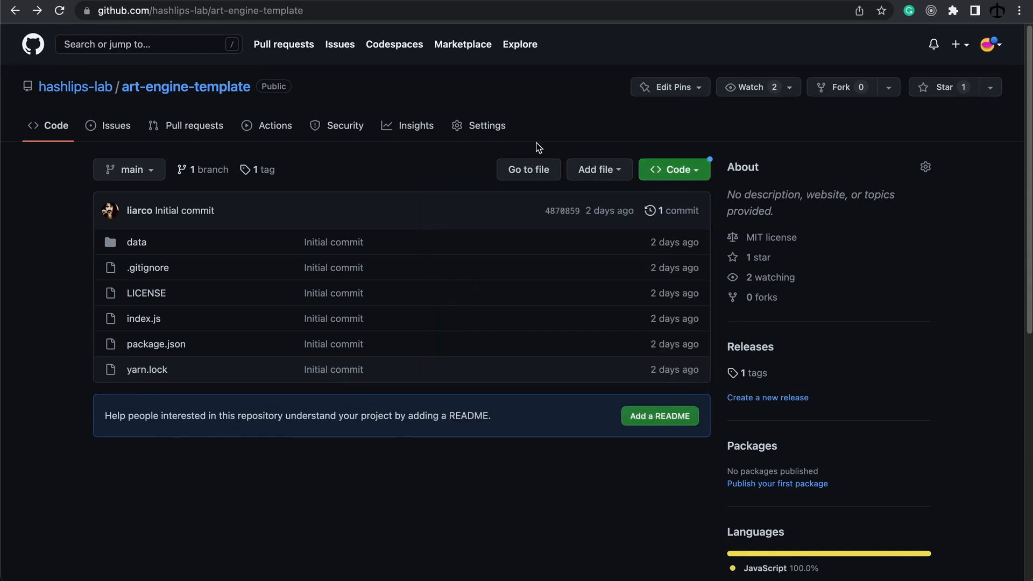
mouse_move(757, 191)
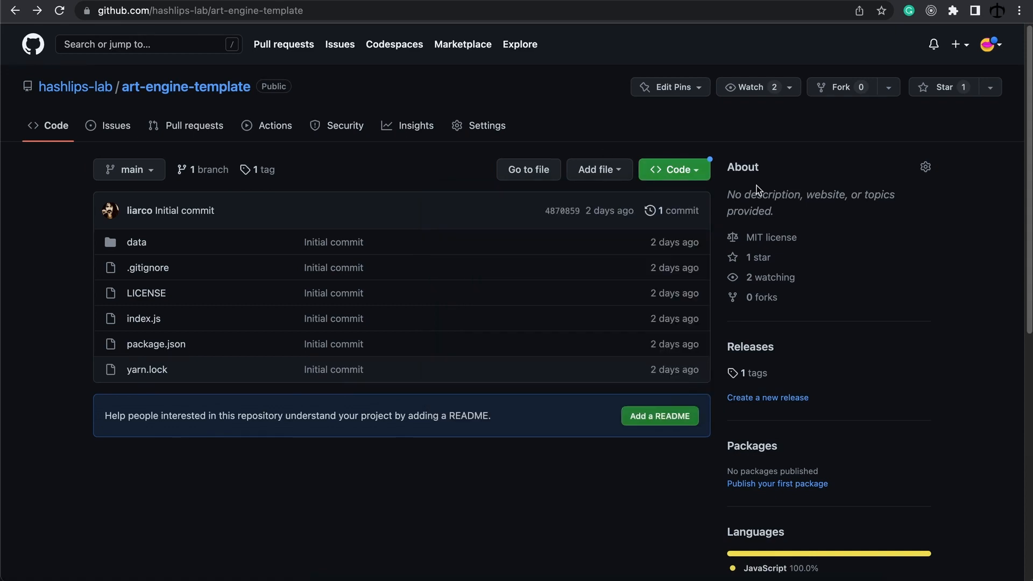
mouse_move(809, 338)
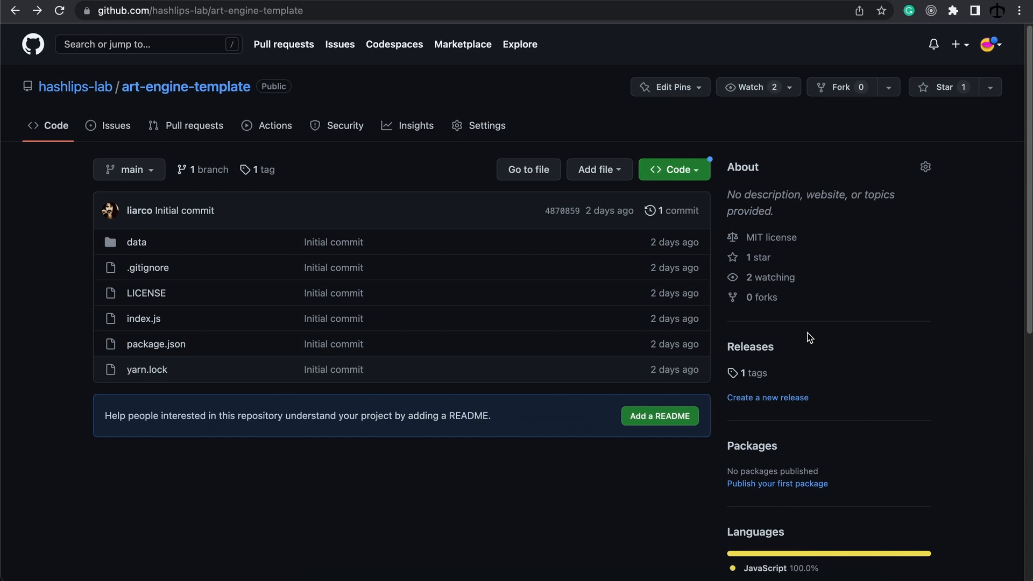
mouse_move(771, 366)
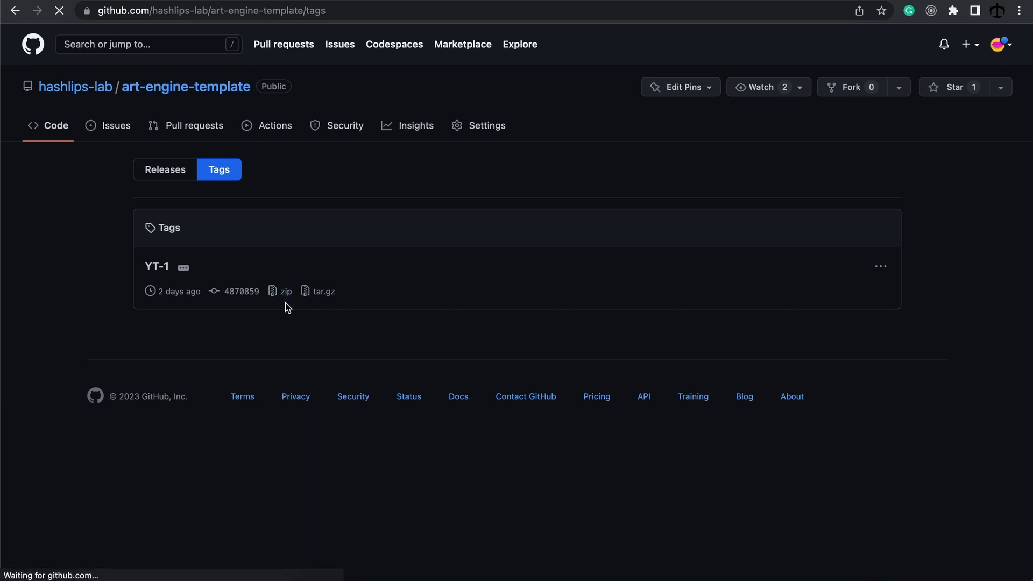
left_click(286, 291)
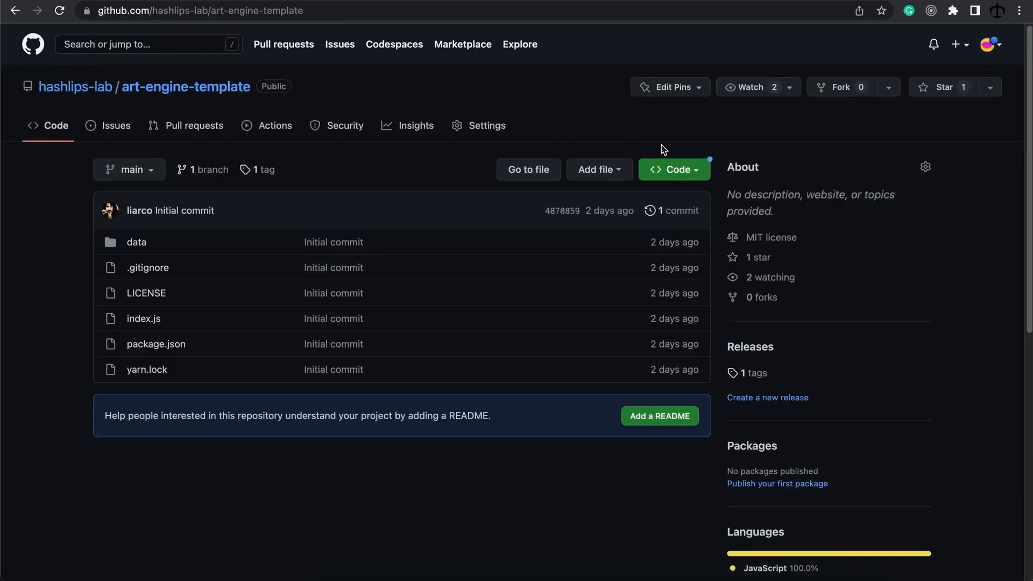
- Switch to Terminal and change into the Desktop directory
left_click(674, 170)
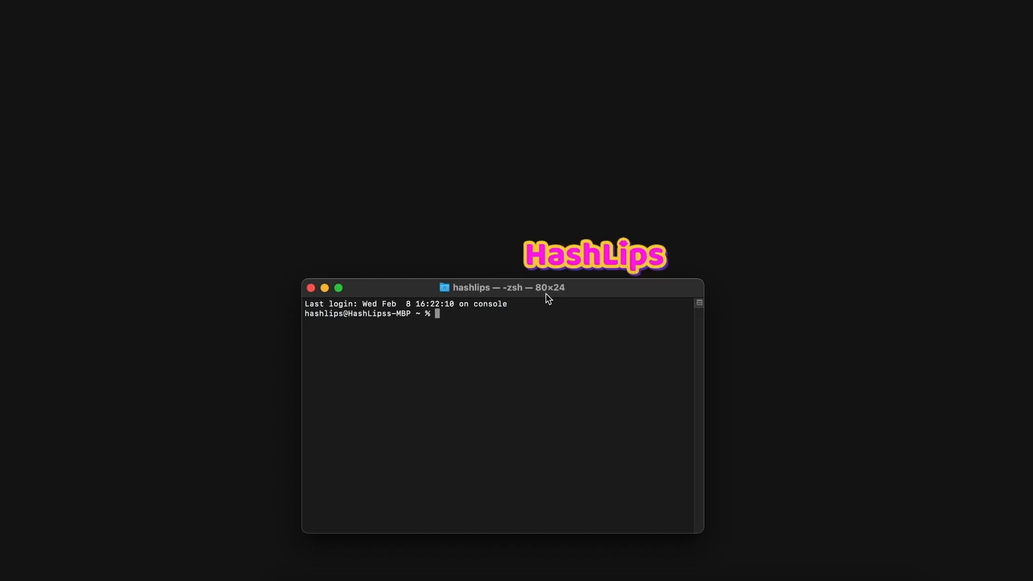
type("cd")
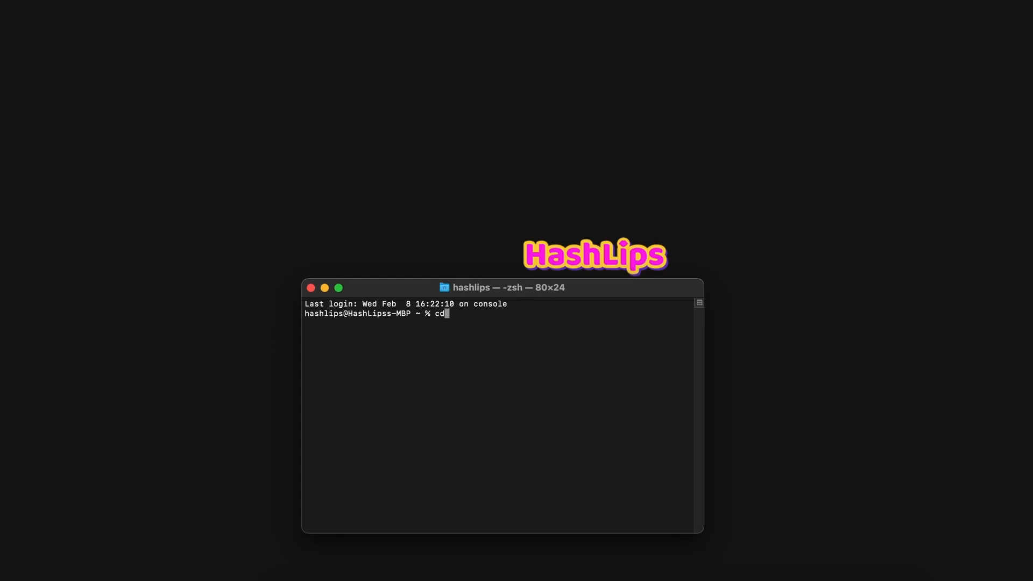
type("DE")
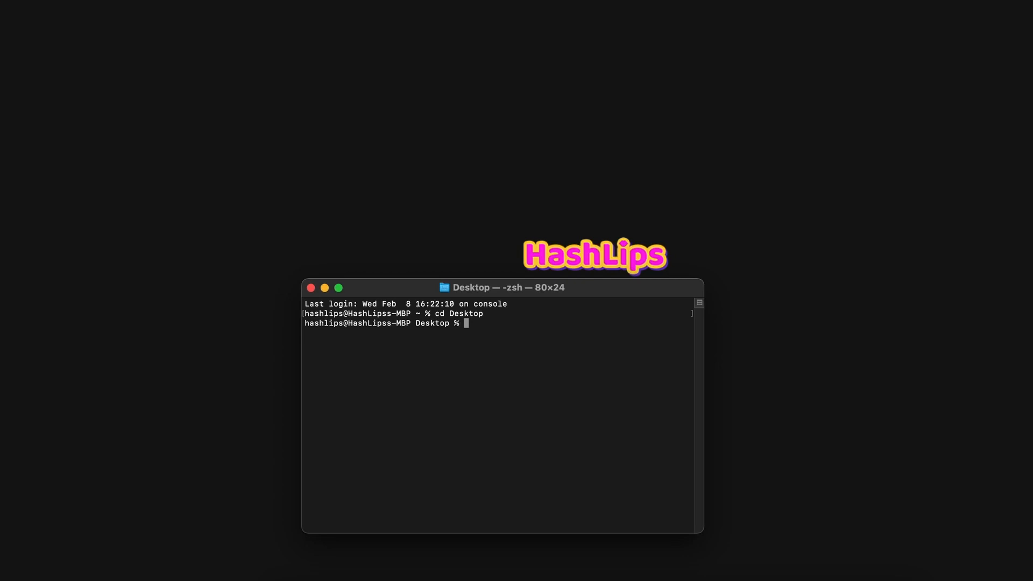
type("git clone")
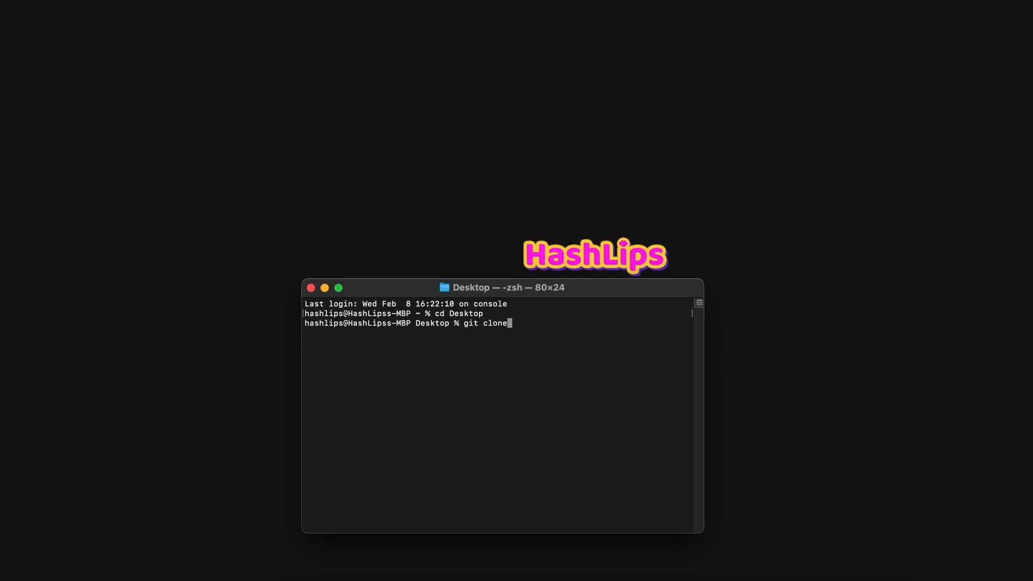
type("-b")
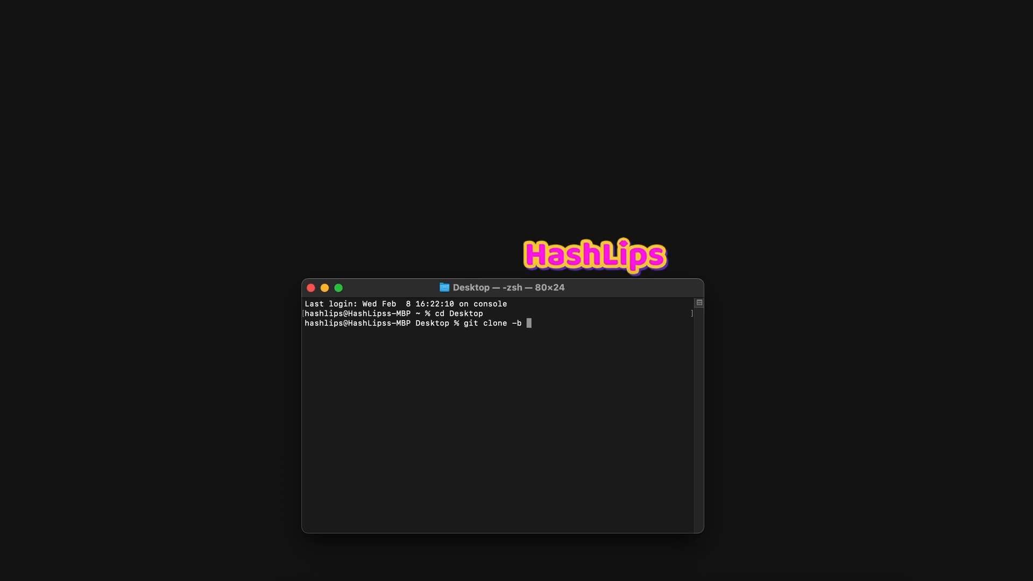
type("Y")
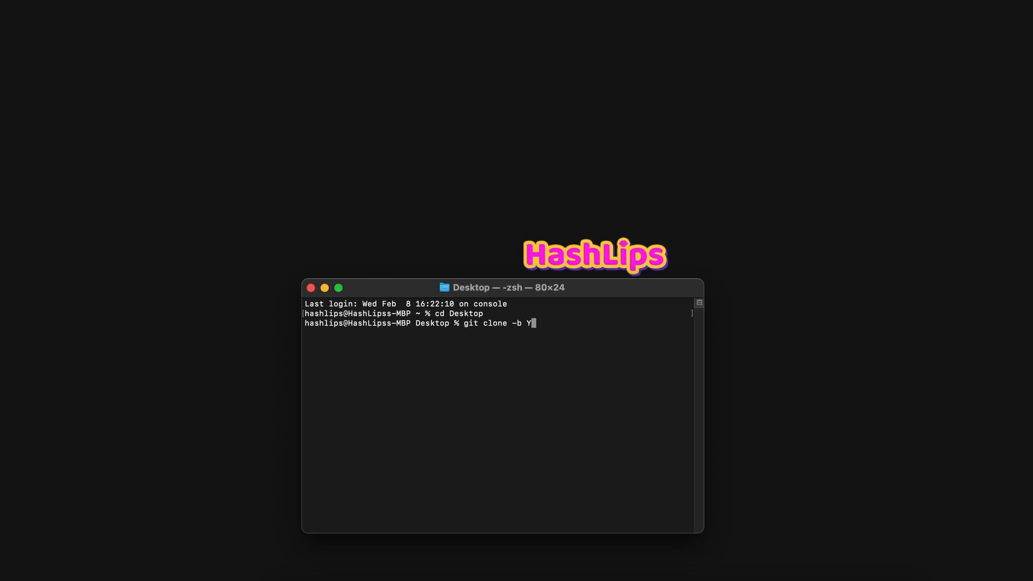
type("T")
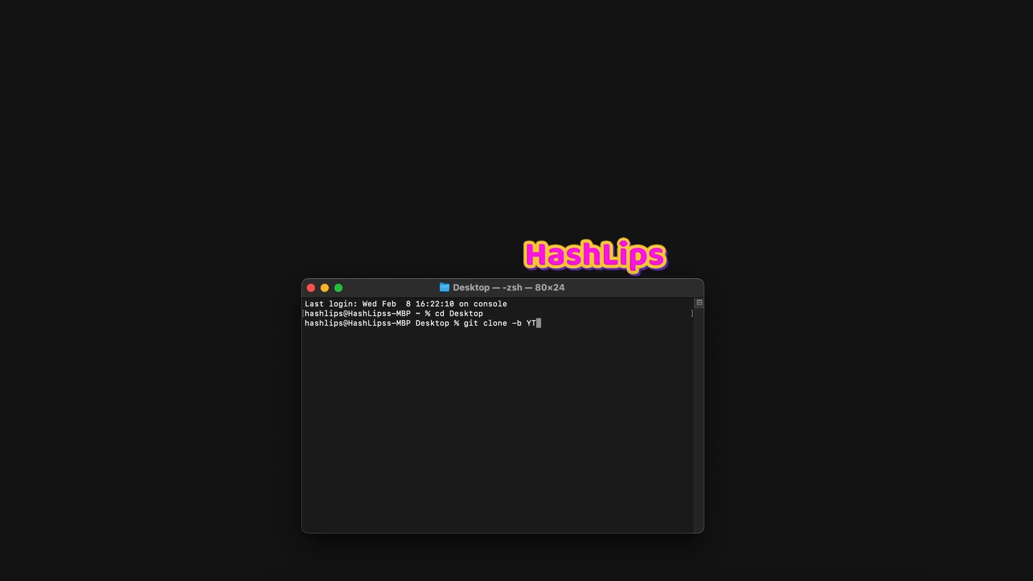
type("-1")
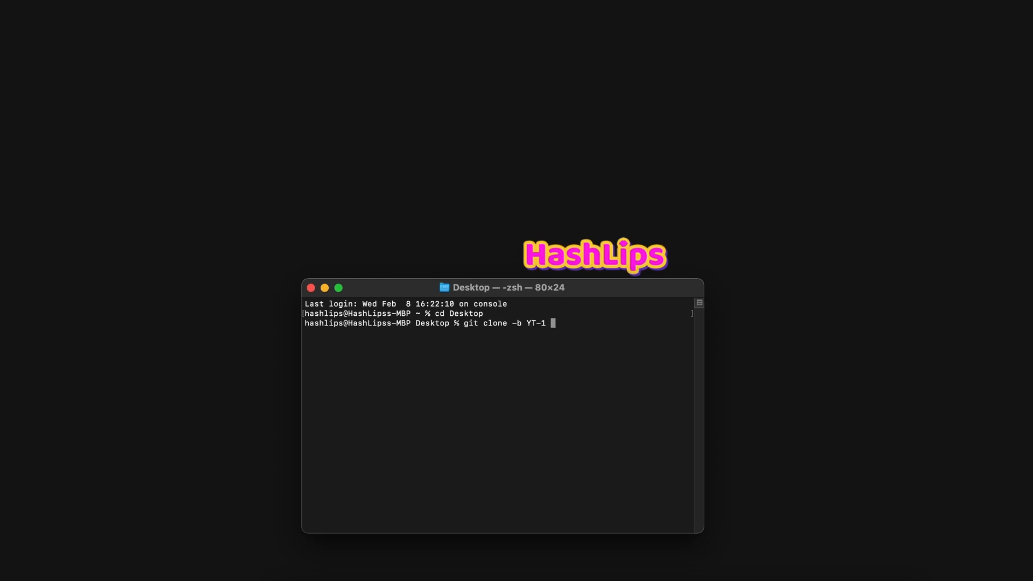
type("https://github.com/hashlips-lab/art-engine-template.git")
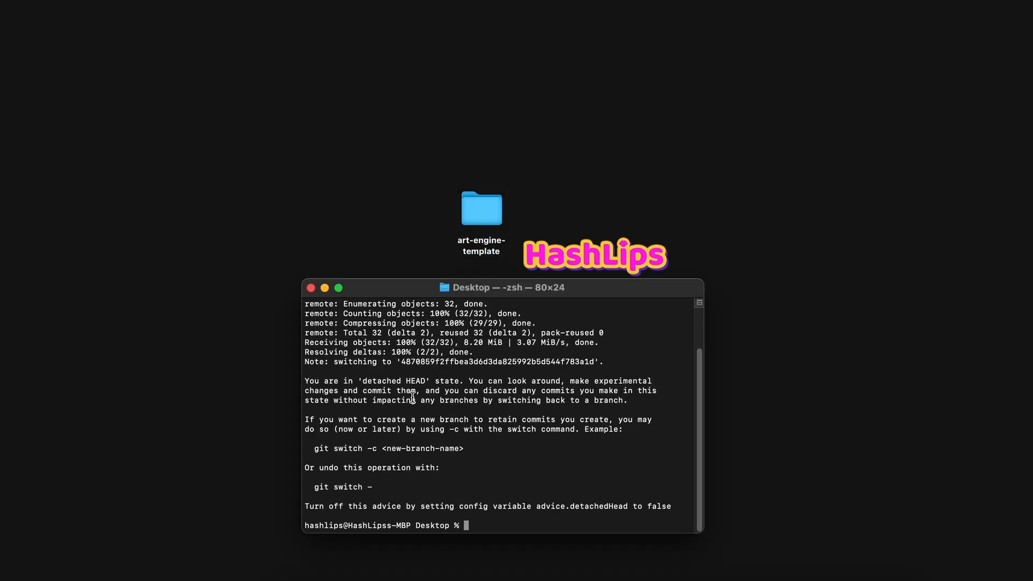
mouse_move(560, 461)
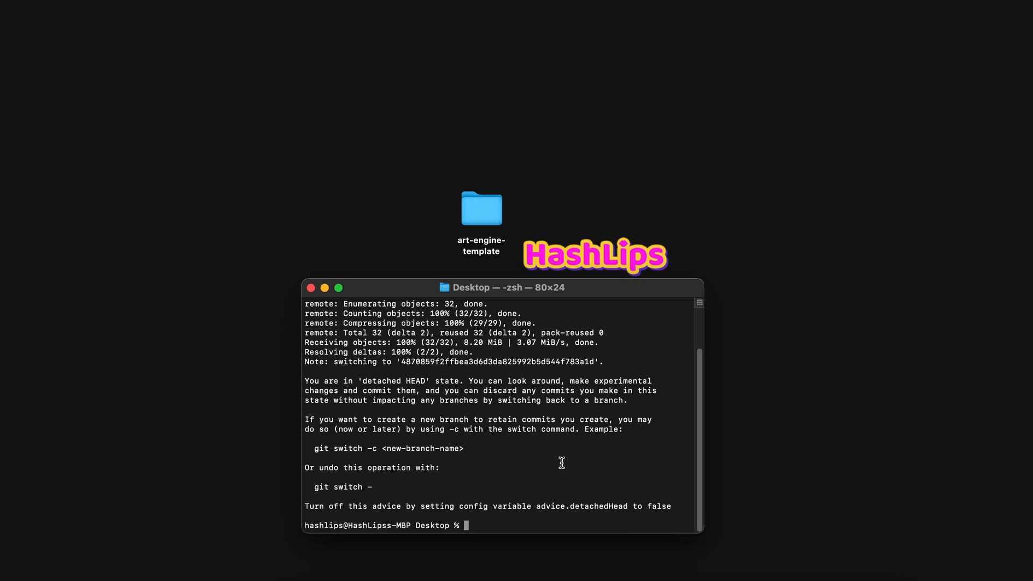
mouse_move(554, 444)
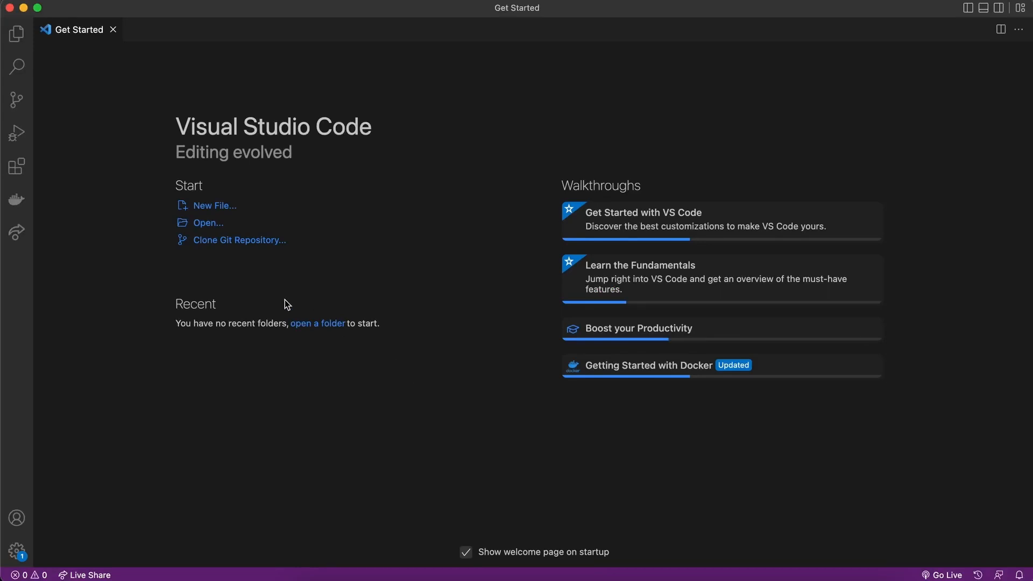
- Open the Desktop art-engine-template folder and dismiss the update notification
left_click(208, 223)
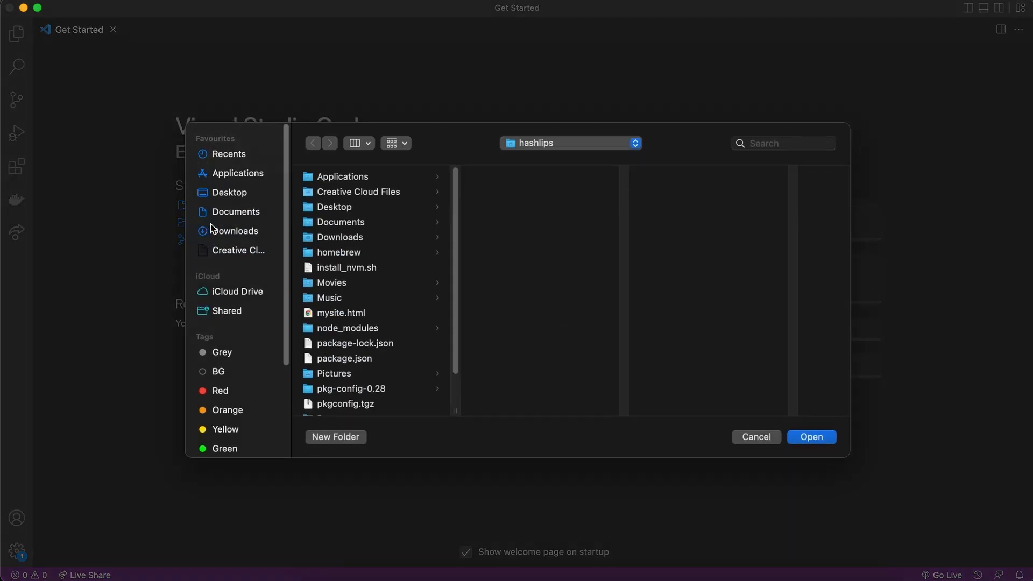
left_click(228, 192)
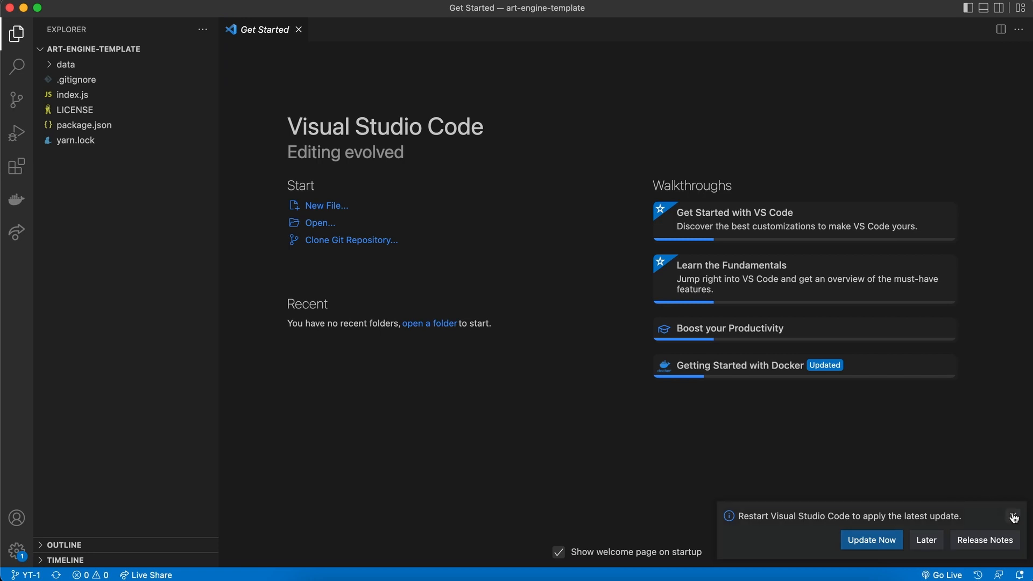
left_click(1013, 517)
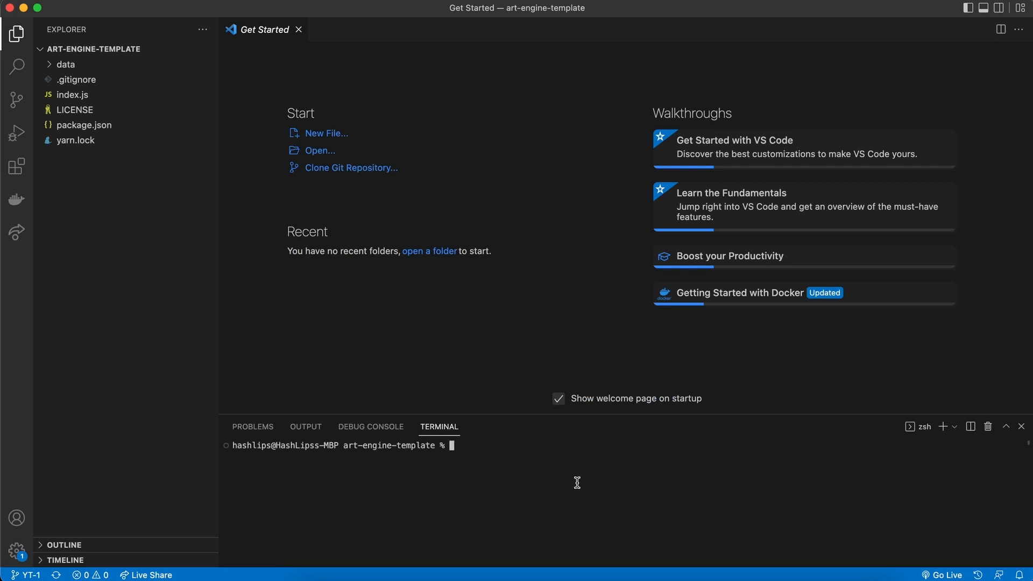
- Run yarn in the integrated terminal to install the dependencies
type("NPM I")
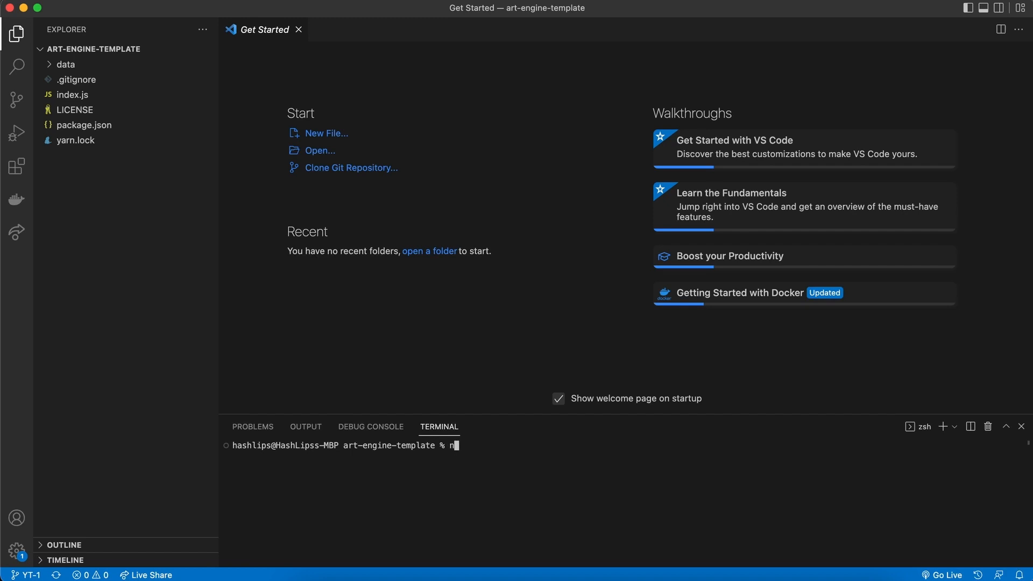
type("p")
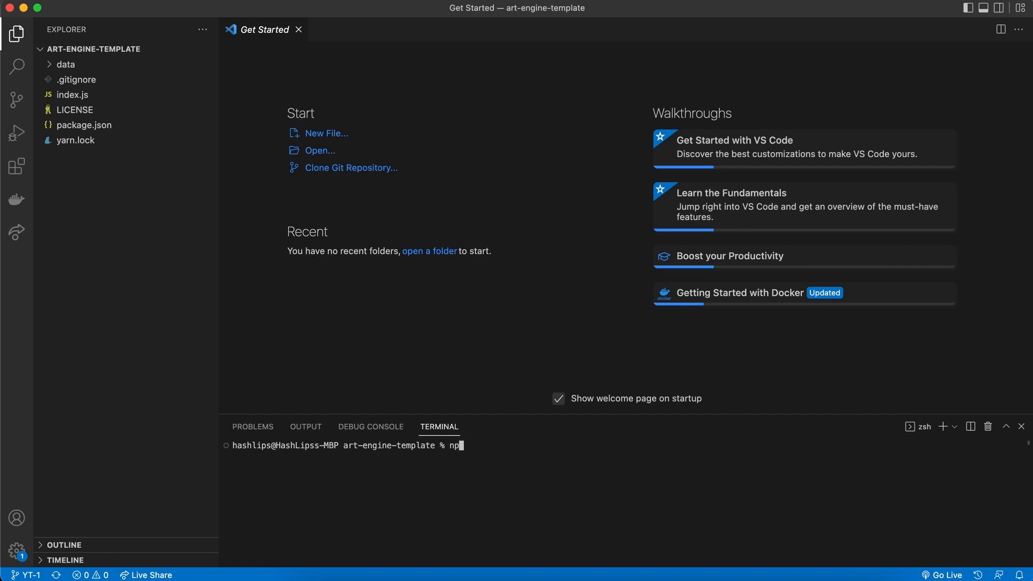
type("yarn")
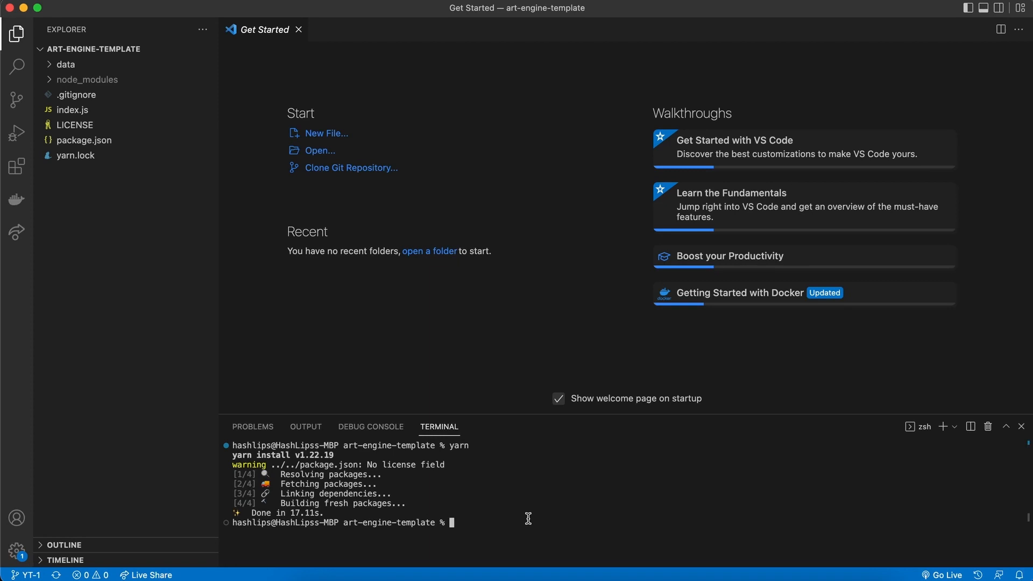
mouse_move(528, 516)
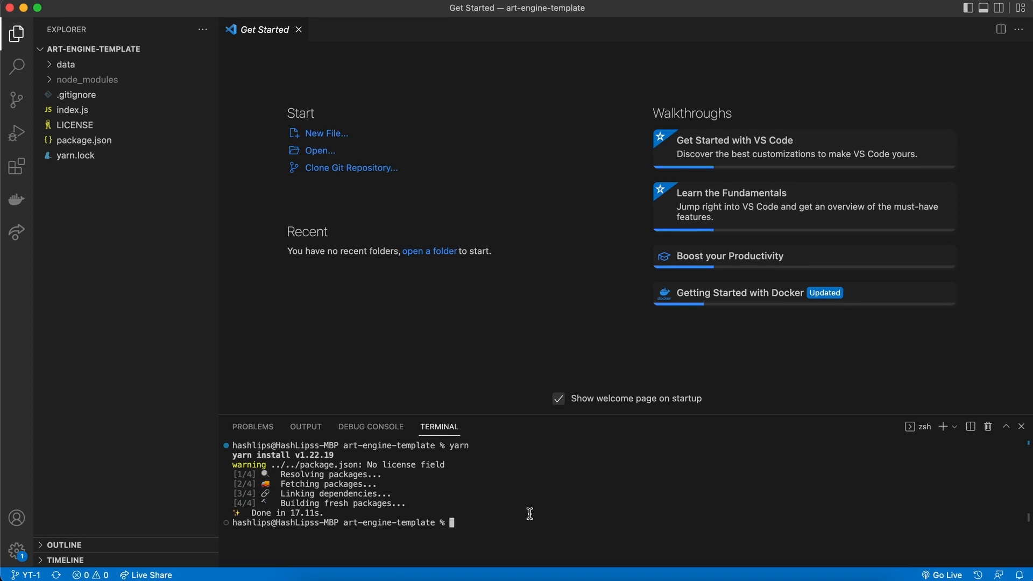
mouse_move(544, 495)
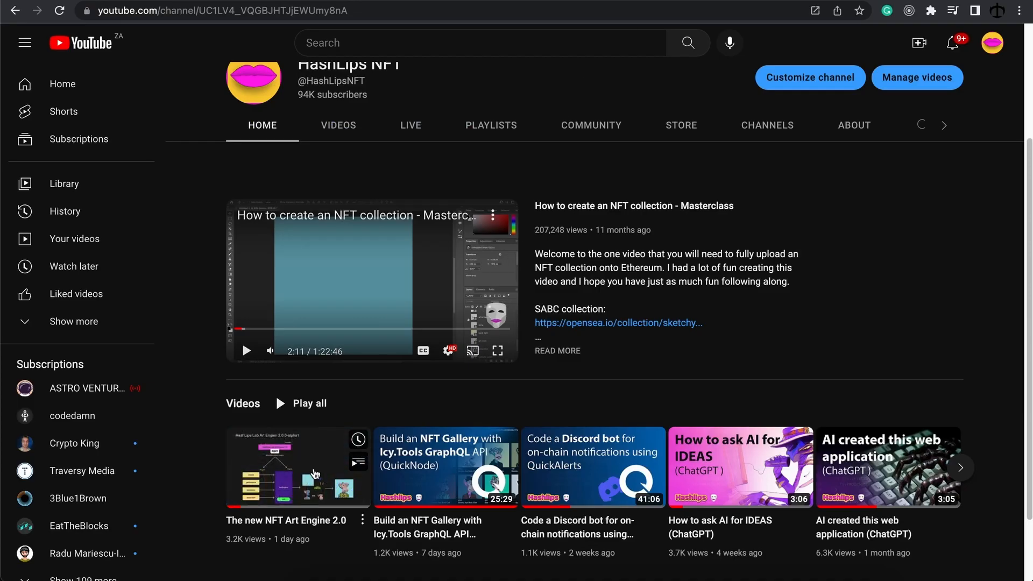
mouse_move(296, 467)
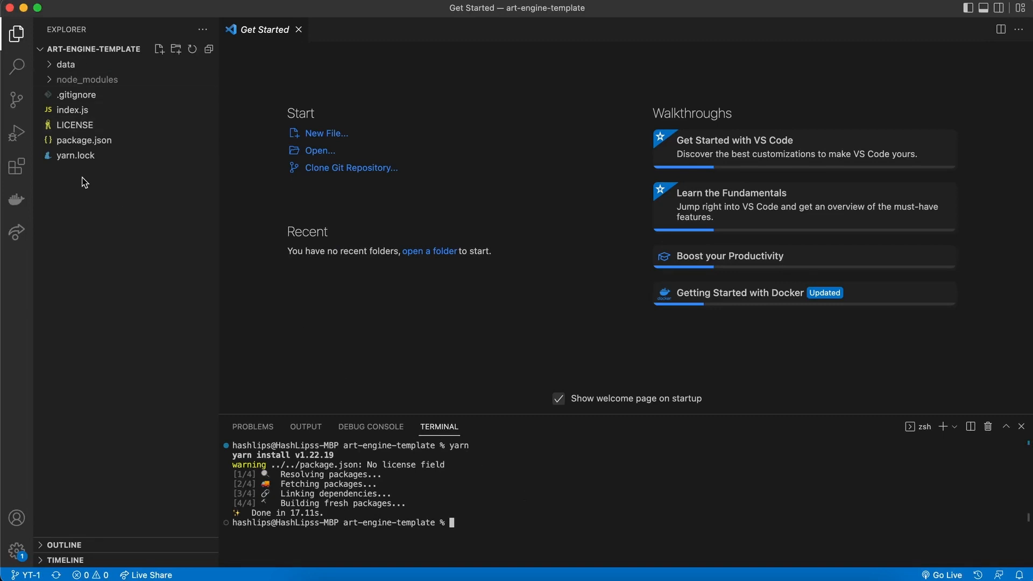
mouse_move(85, 179)
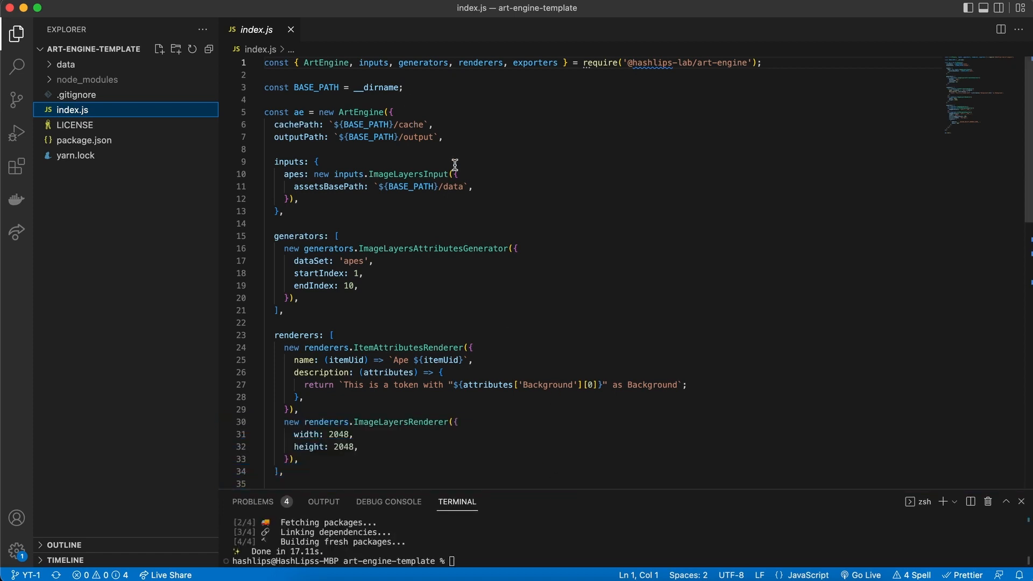
- Scroll through index.js and enlarge the terminal panel to show the install log
scroll("down", 3)
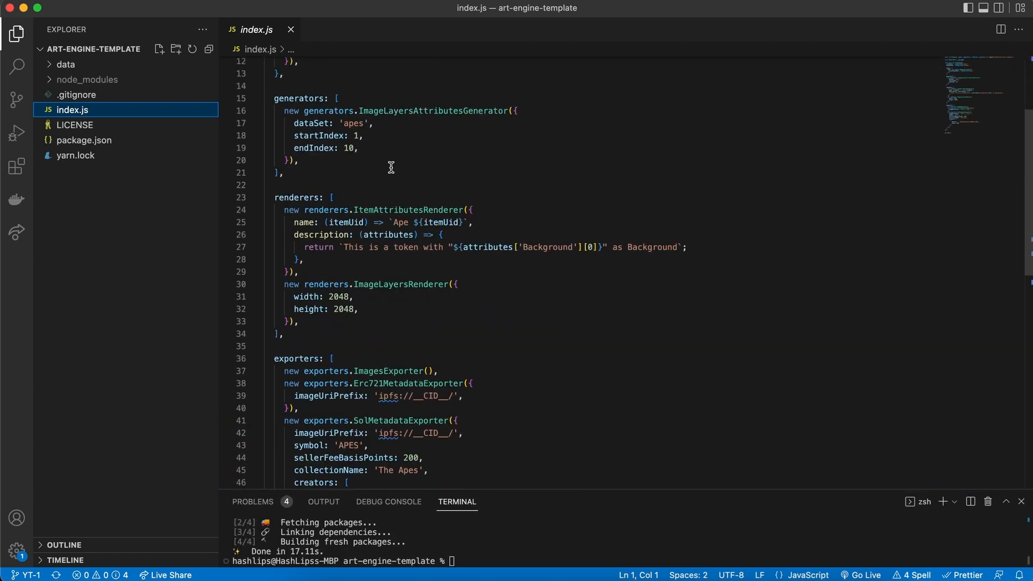
scroll("down", 3)
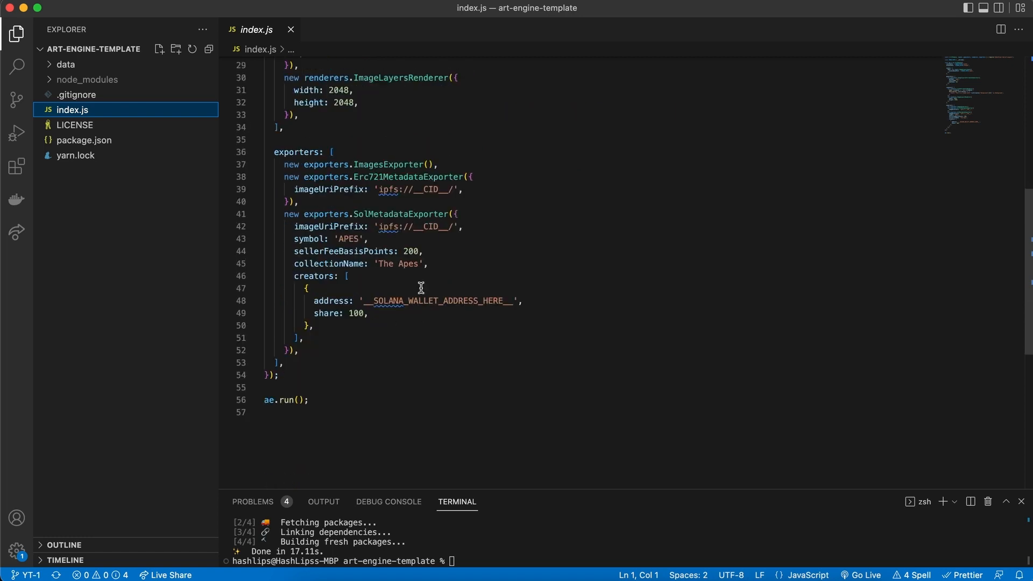
mouse_move(423, 227)
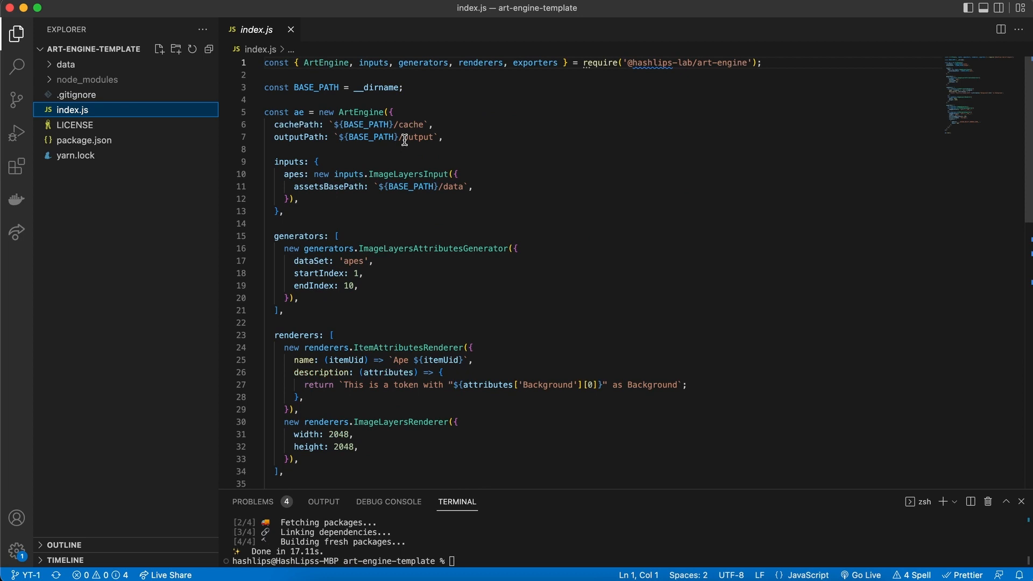
left_click_drag(539, 494, 539, 429)
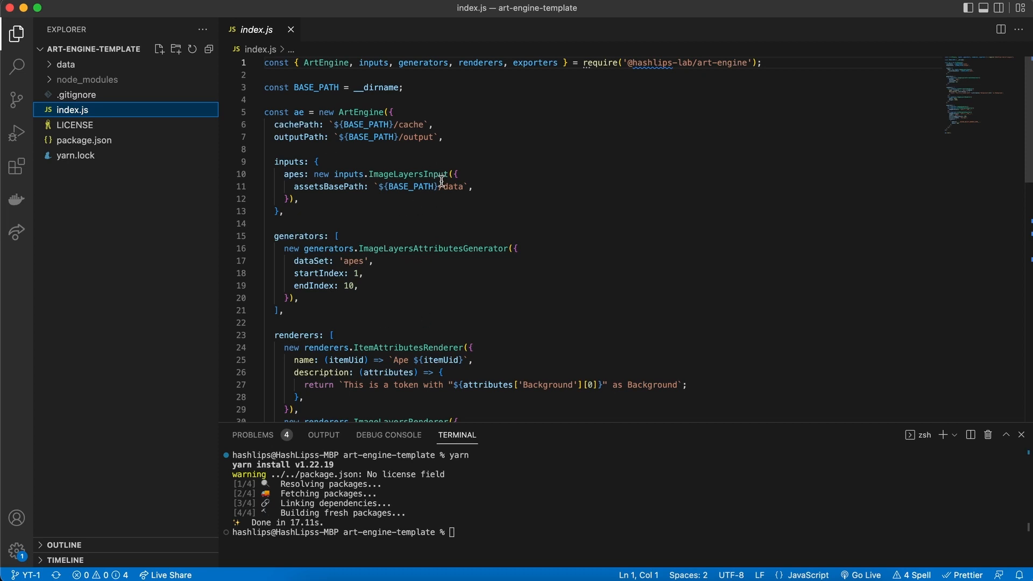
mouse_move(453, 288)
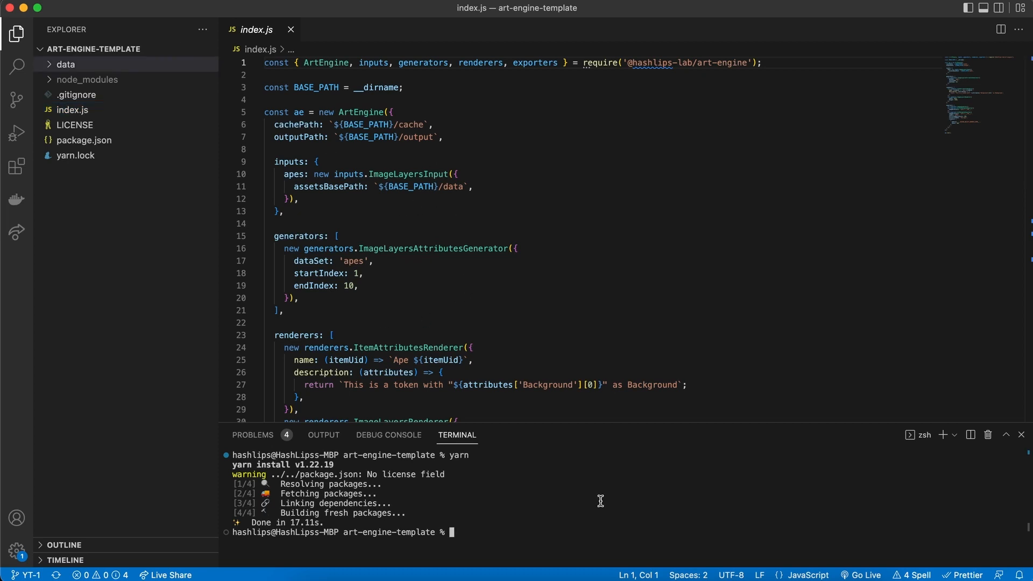
mouse_move(166, 134)
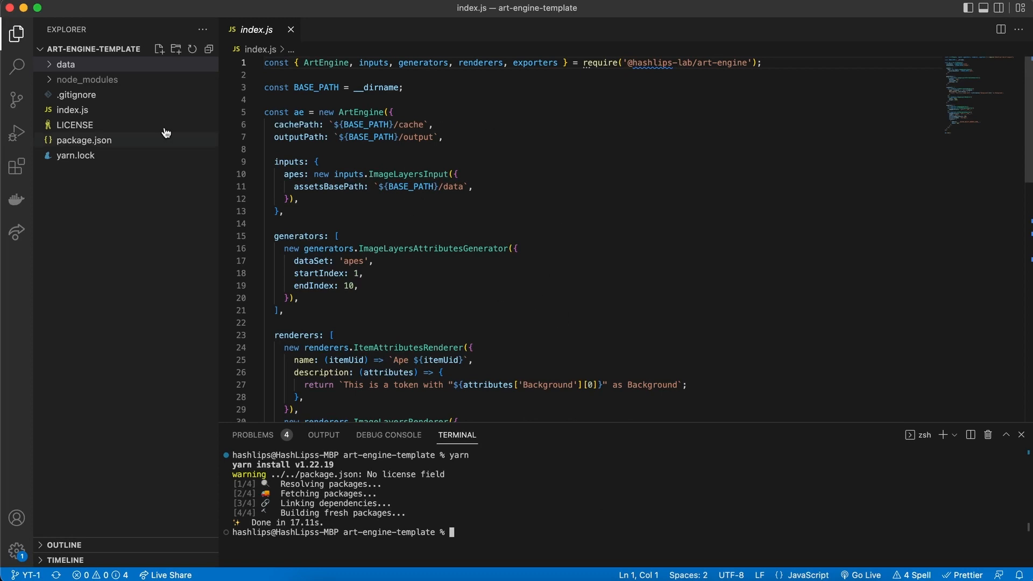
mouse_move(506, 206)
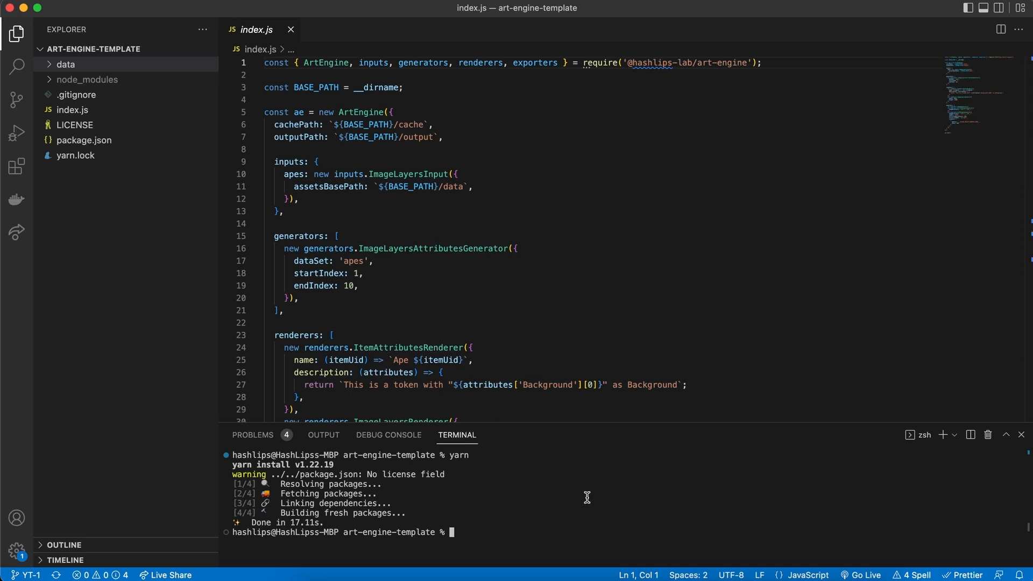
- Run node index.js, then expand and collapse the generated output folder
type("node index.js")
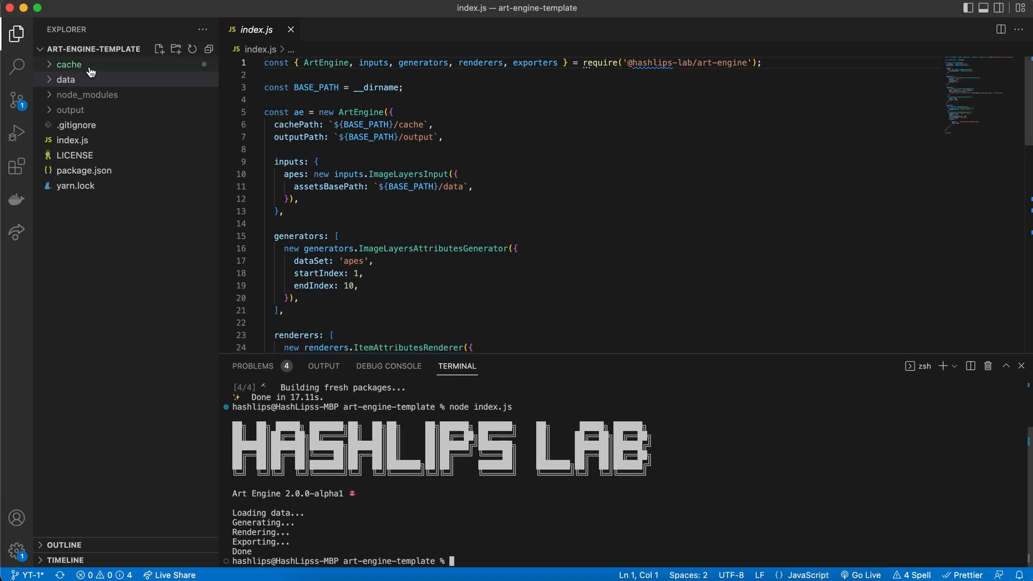
mouse_move(78, 69)
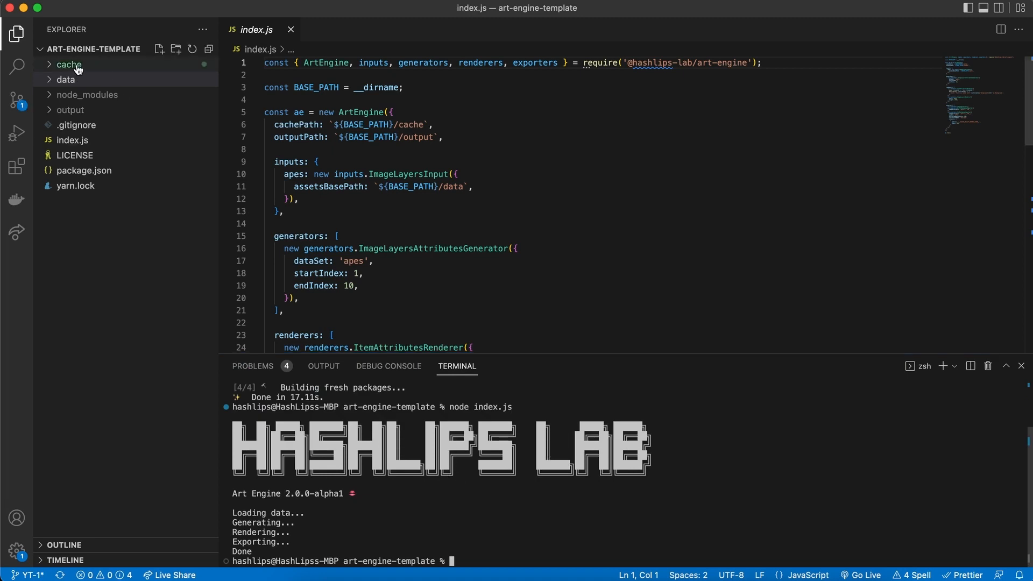
left_click(70, 110)
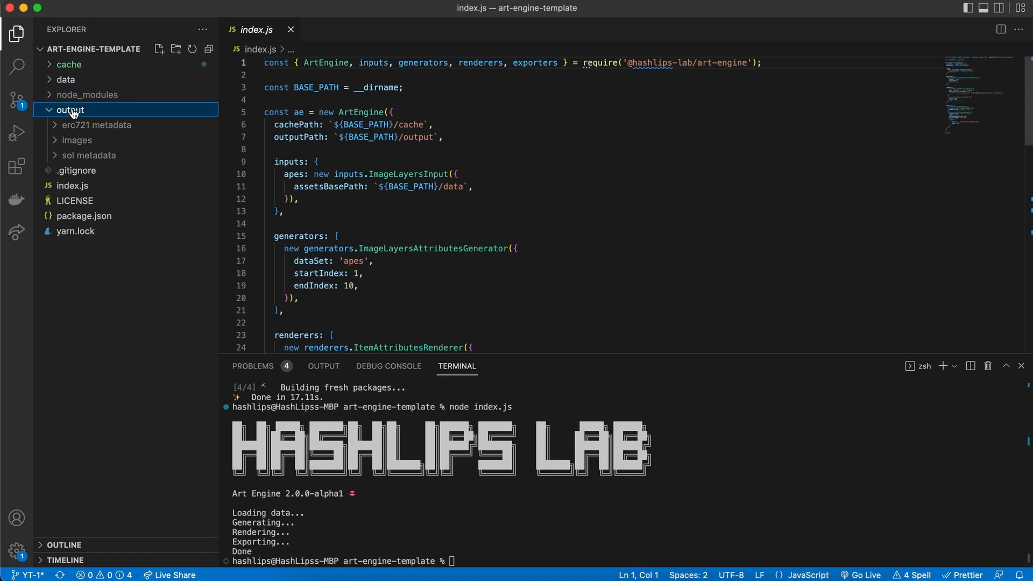
left_click(84, 170)
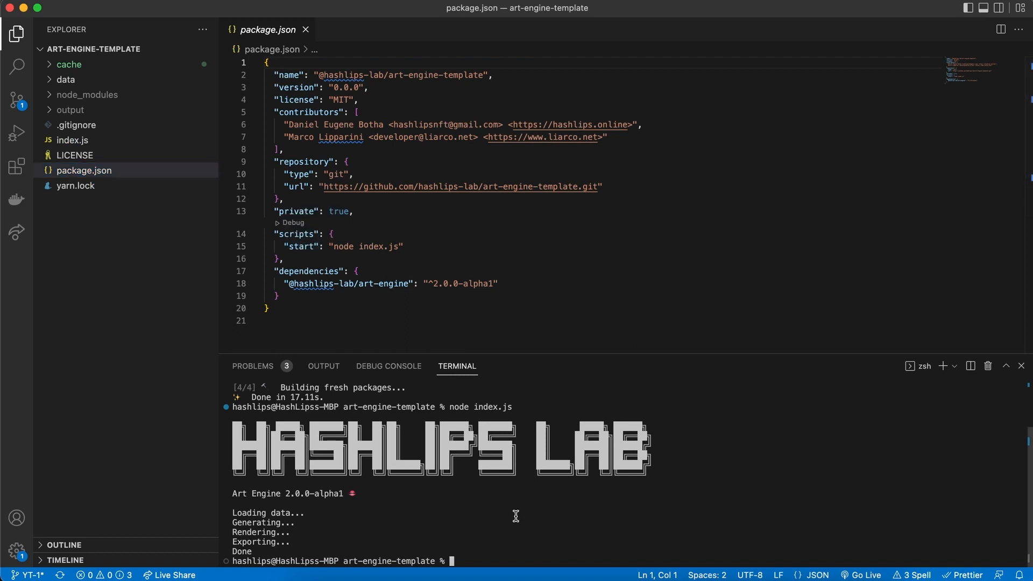
mouse_move(501, 527)
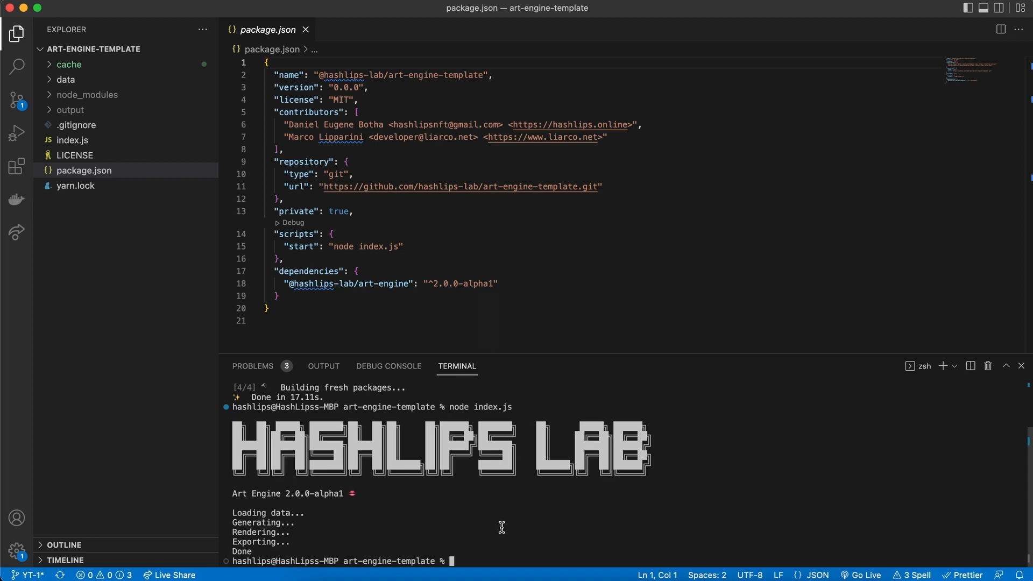
- Run yarn start in the terminal to execute the start script
type("yarn start")
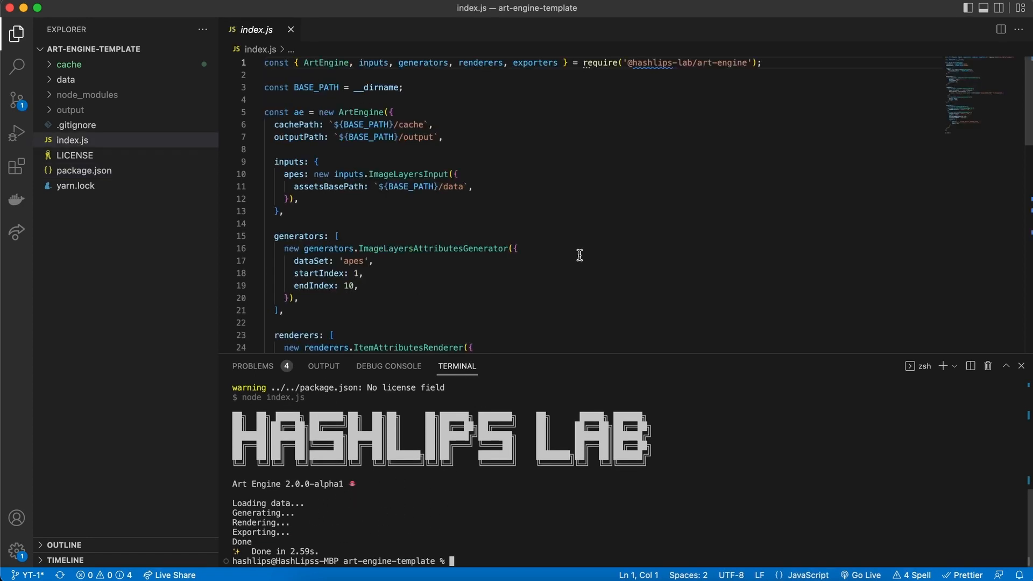
mouse_move(580, 241)
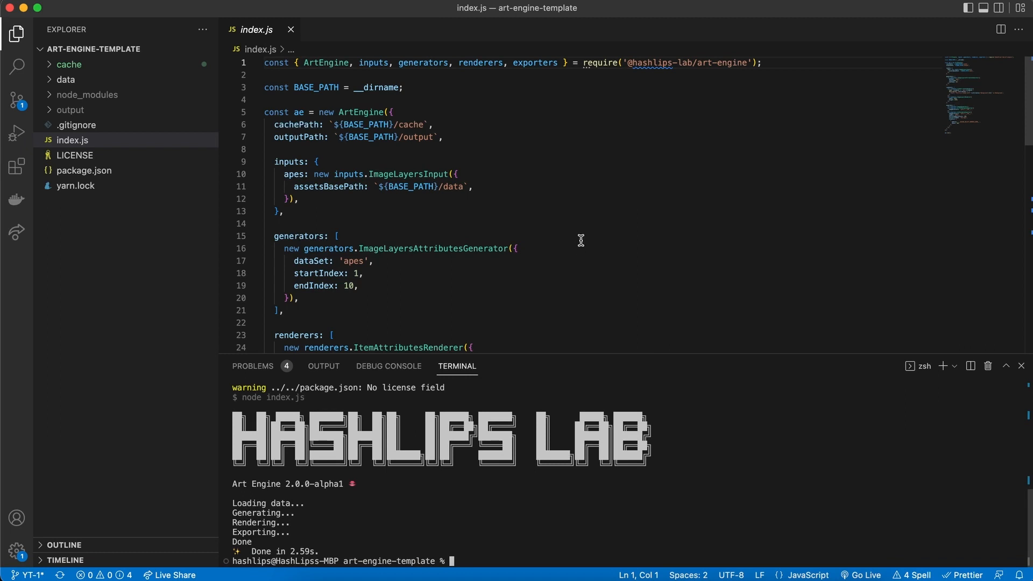
mouse_move(609, 238)
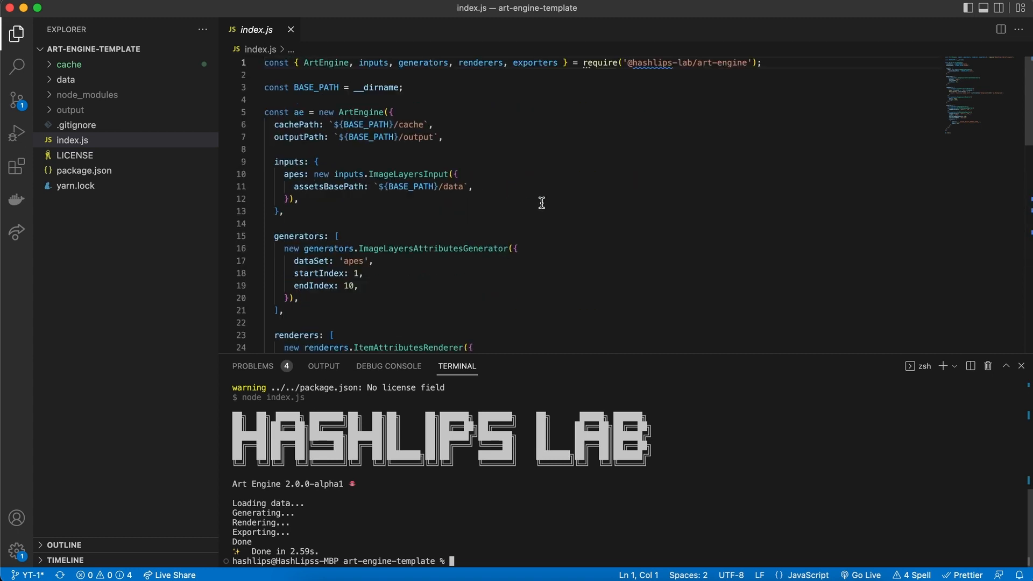
mouse_move(554, 284)
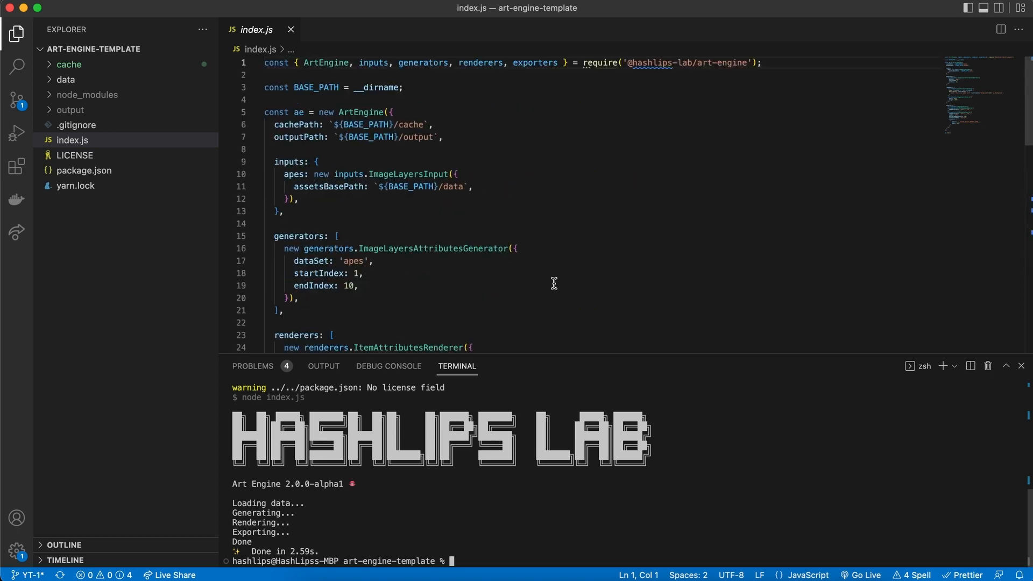
mouse_move(590, 261)
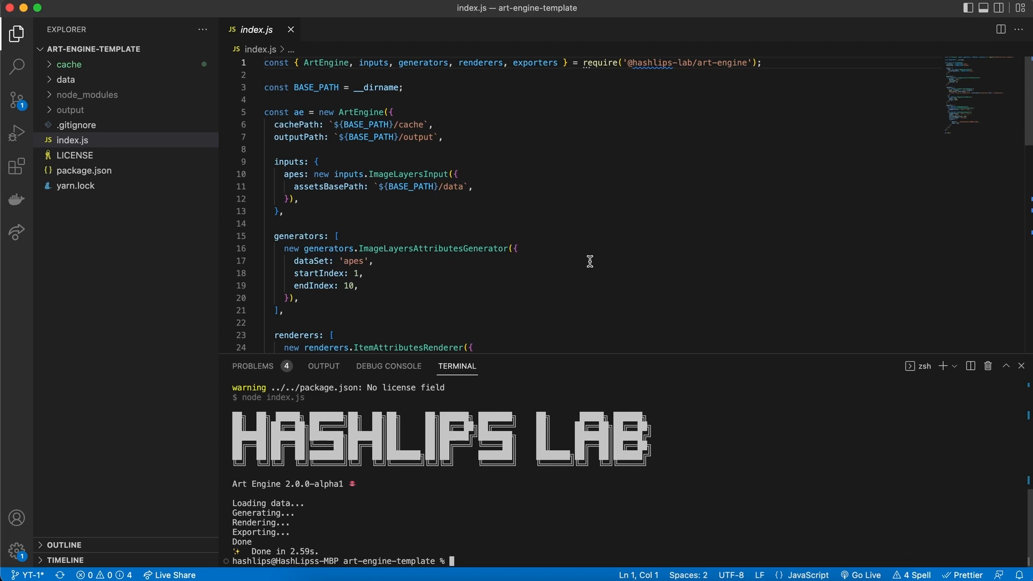
mouse_move(625, 202)
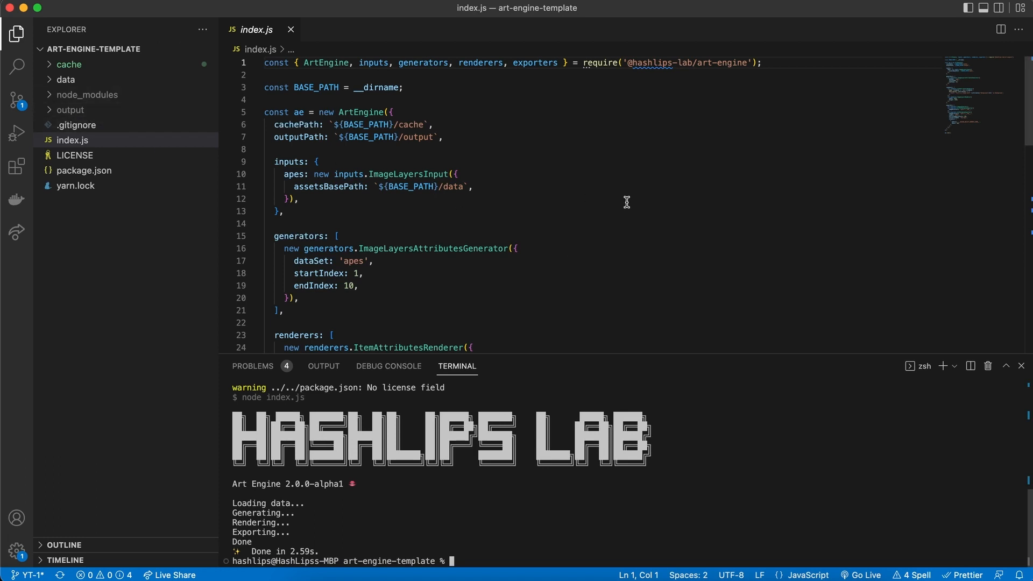